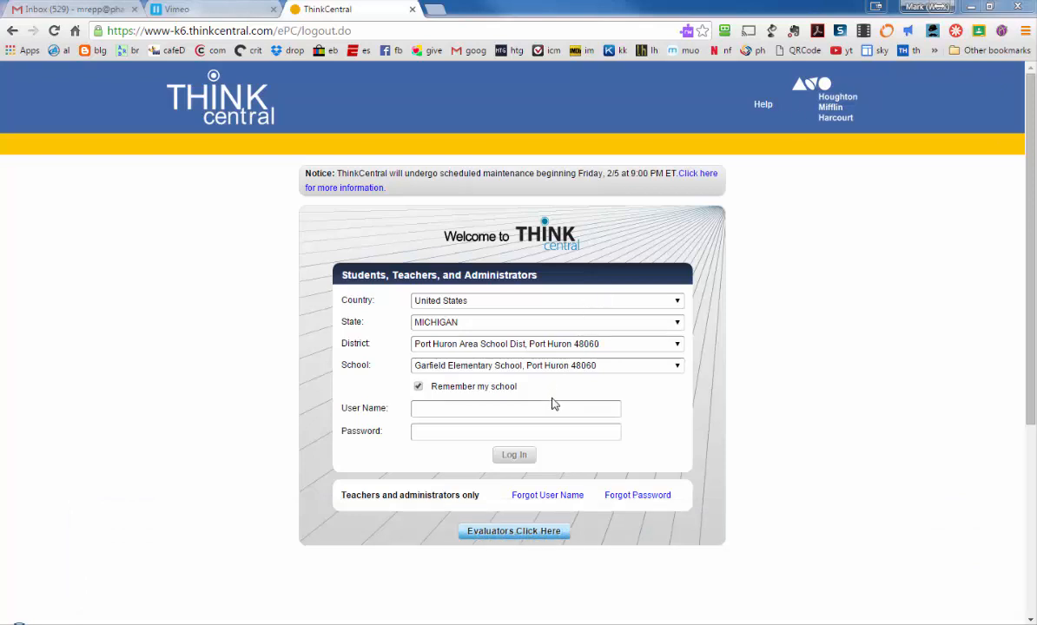
Log into ThinkCentral as the teacher and show the Grade 1 resources.
left_click(514, 455)
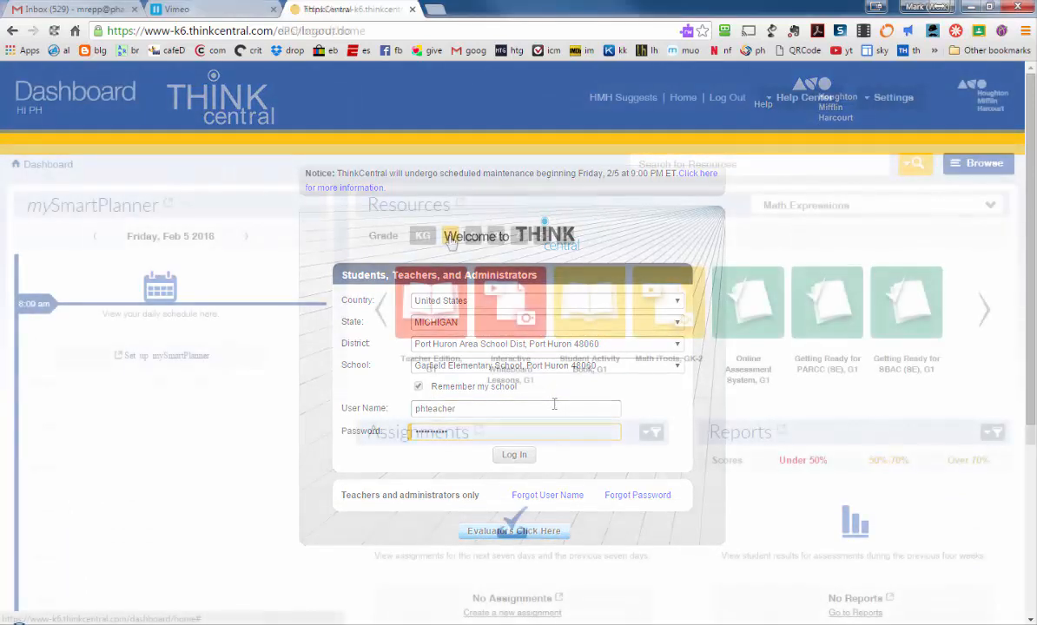
left_click(513, 455)
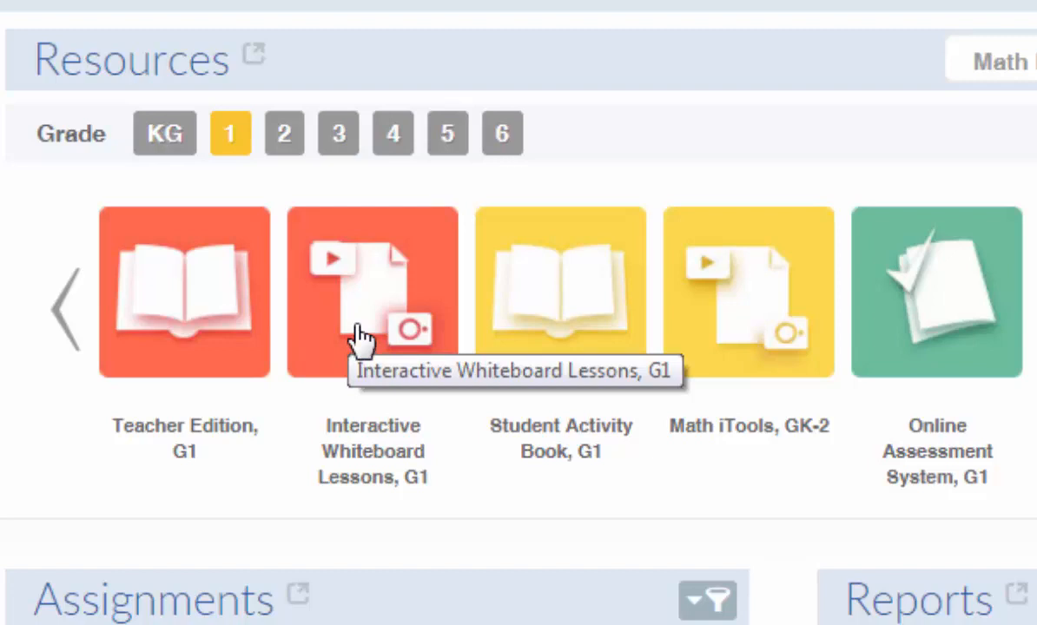
Go to the Grade 1 Interactive Whiteboard Lessons page.
left_click(367, 295)
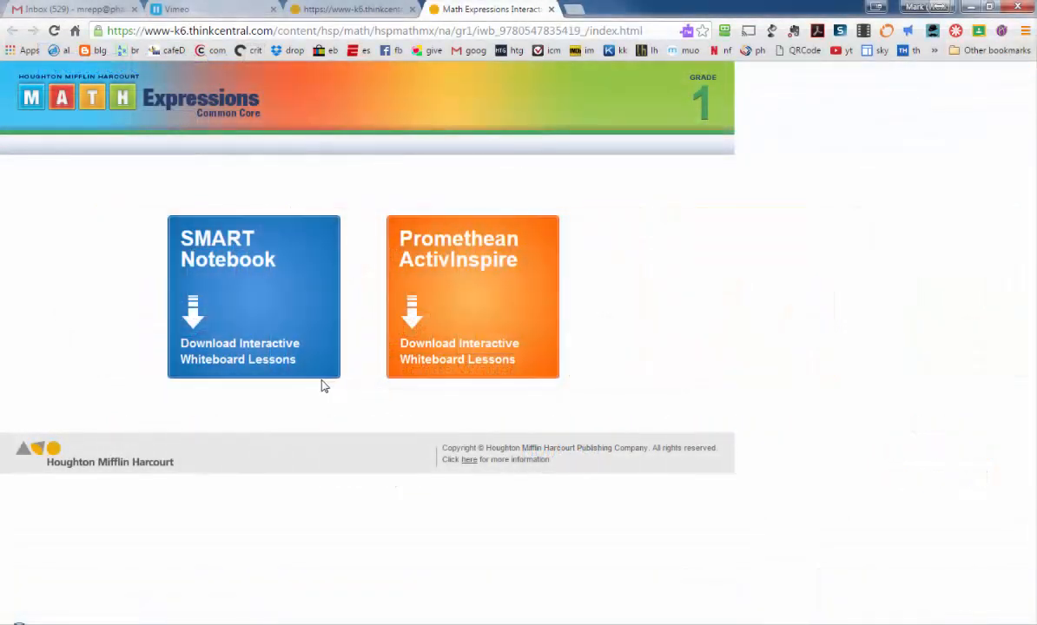
mouse_move(224, 314)
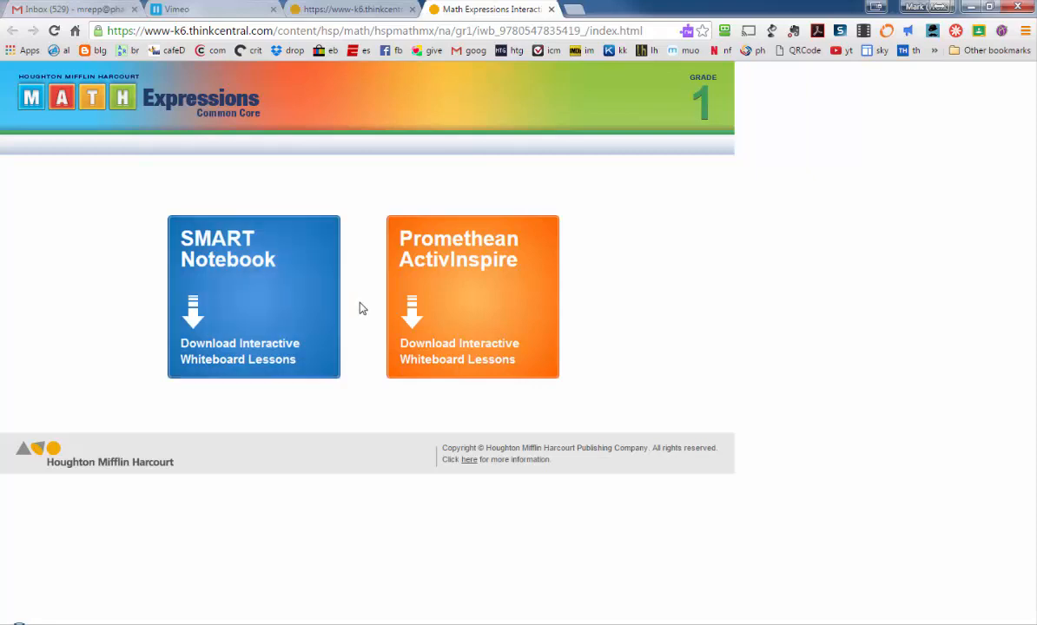
mouse_move(266, 309)
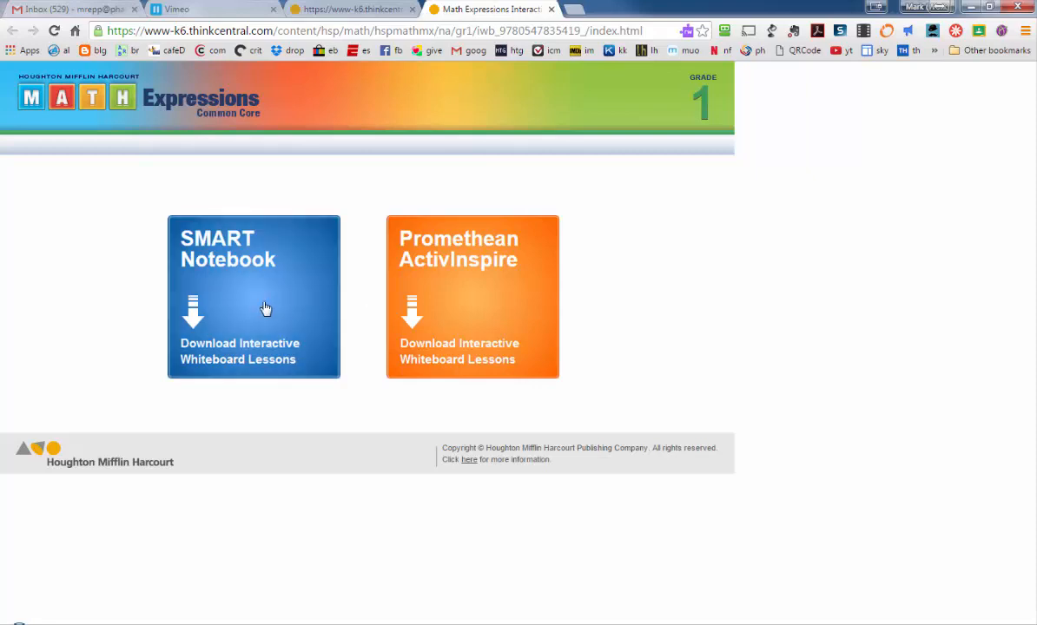
mouse_move(243, 309)
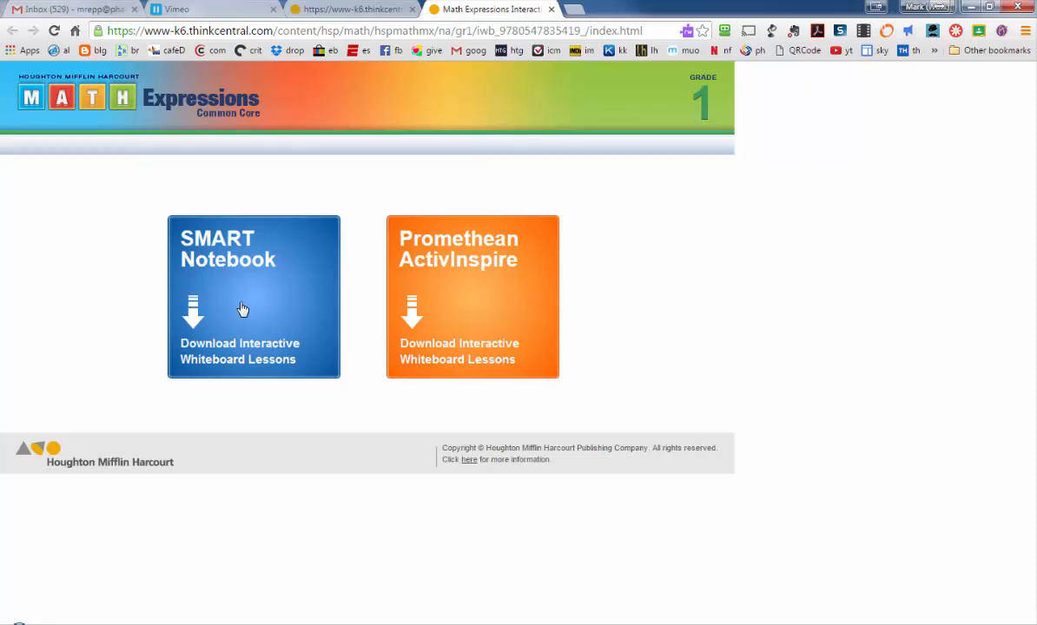
mouse_move(239, 314)
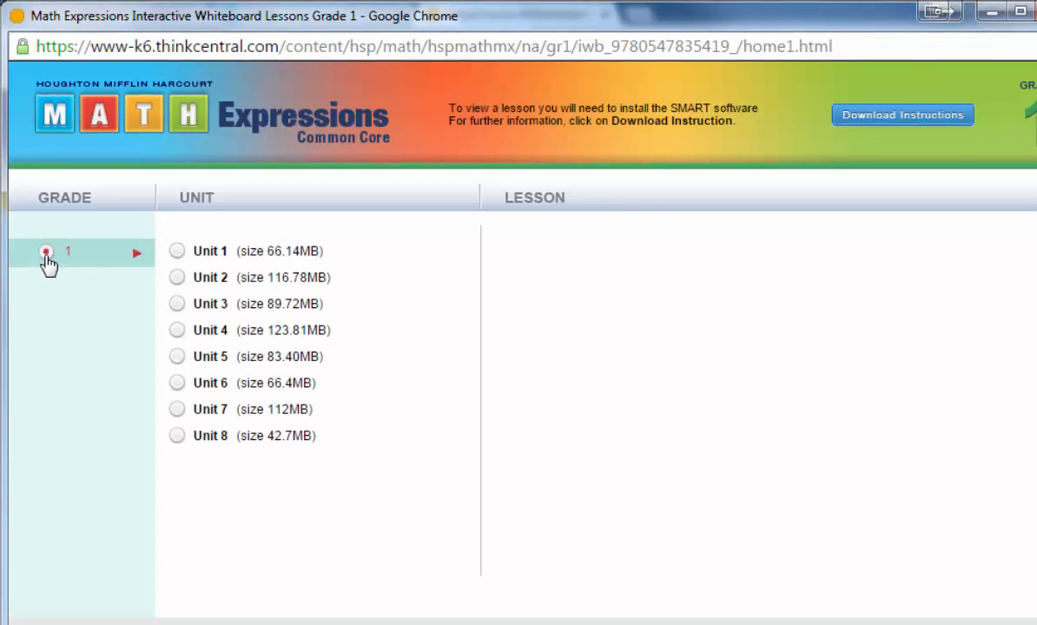
mouse_move(181, 439)
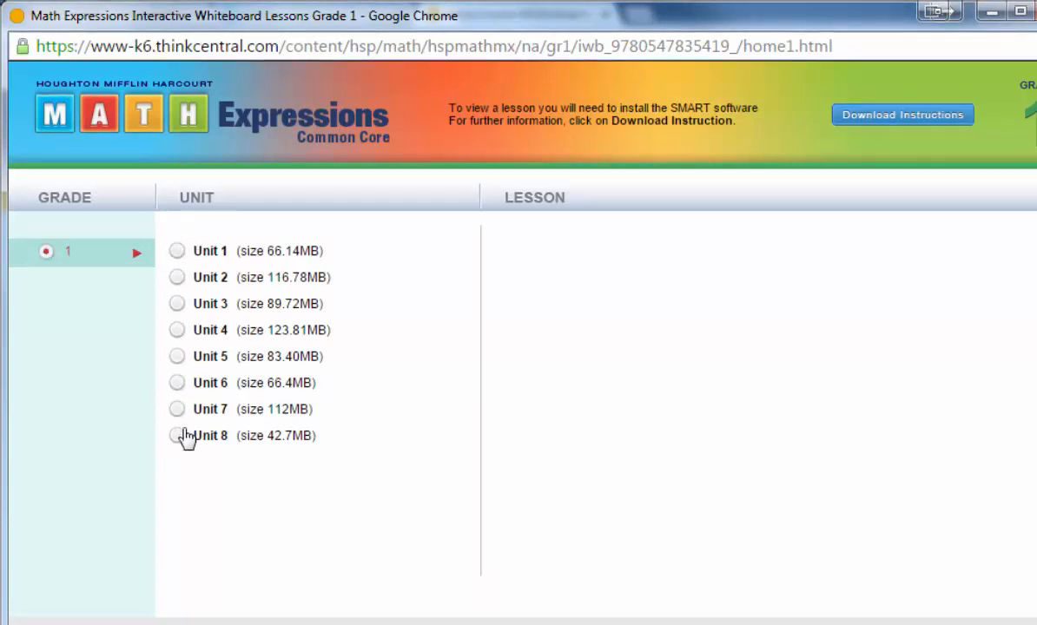
Download the Unit 1, Lesson 8 'Partners of 10' lesson file.
left_click(175, 250)
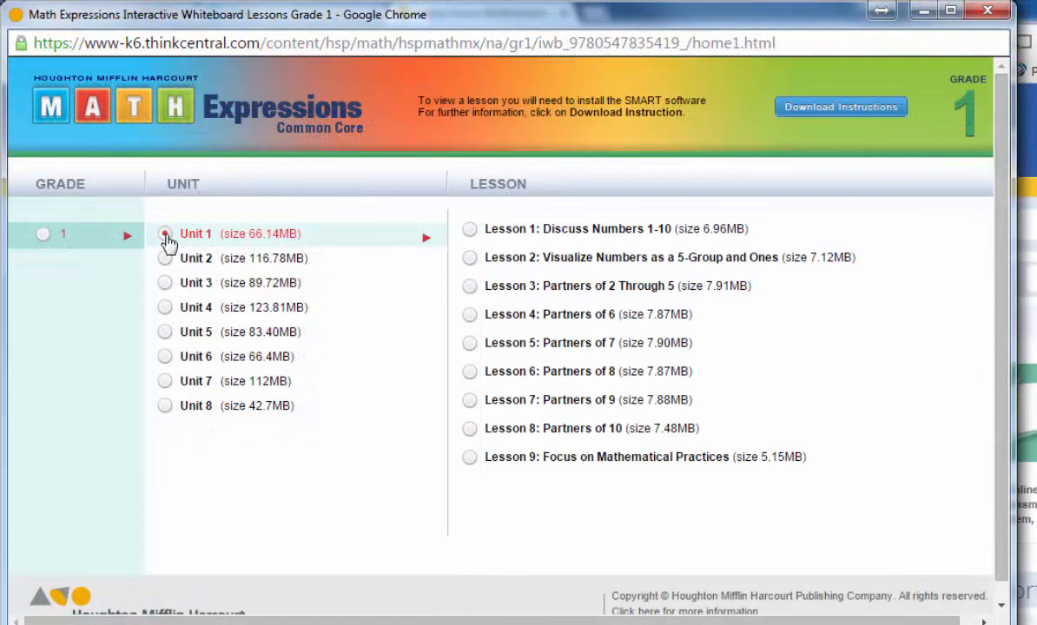
left_click(165, 234)
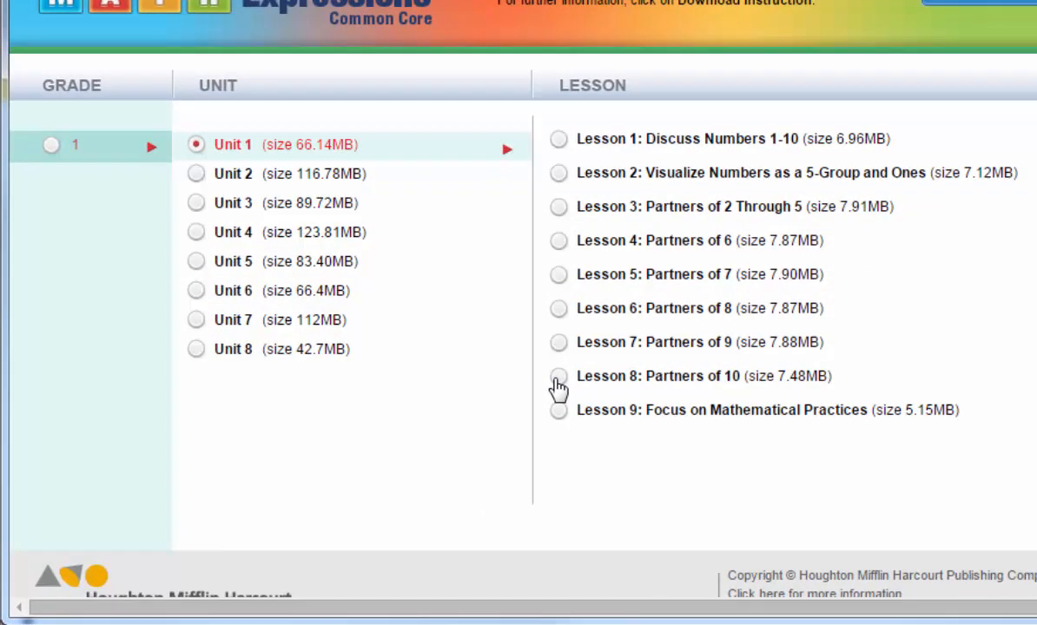
left_click(559, 376)
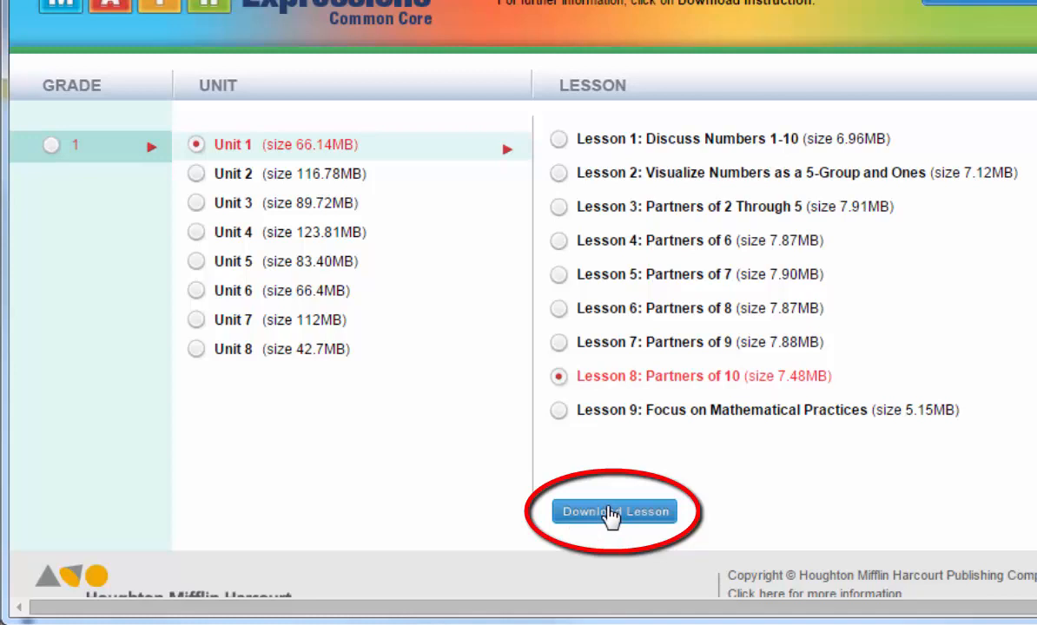
left_click(614, 512)
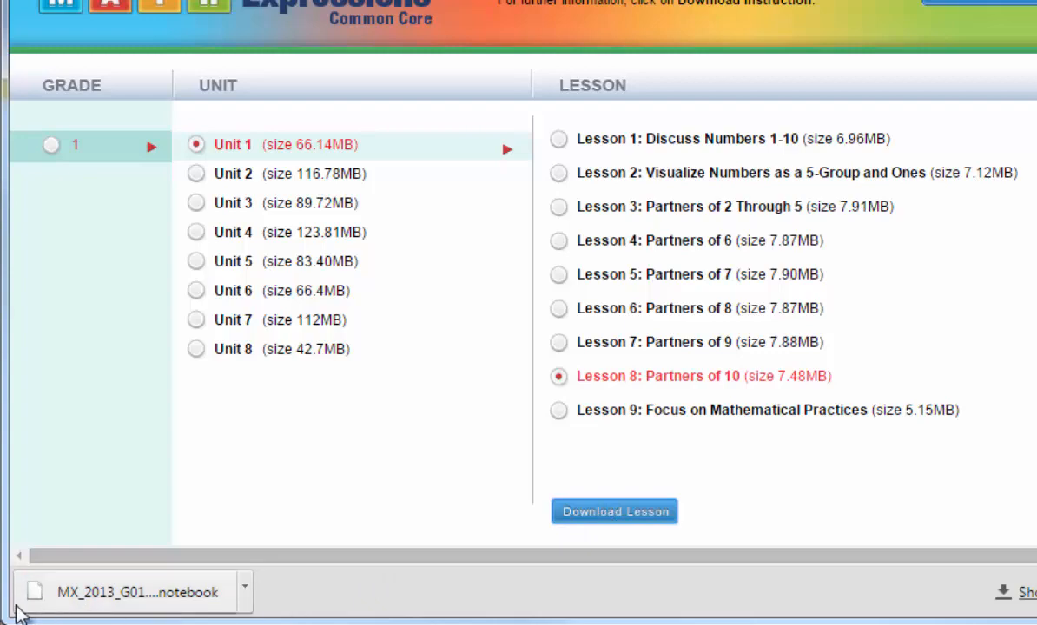
mouse_move(165, 597)
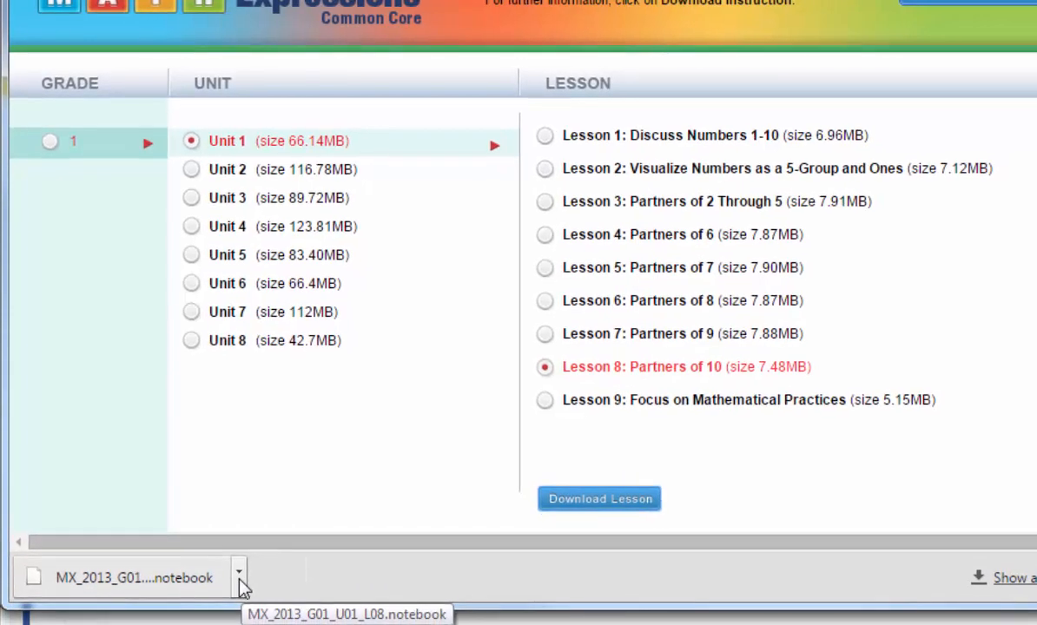
Show the downloaded Partners of 10 file in its Downloads folder.
left_click(239, 578)
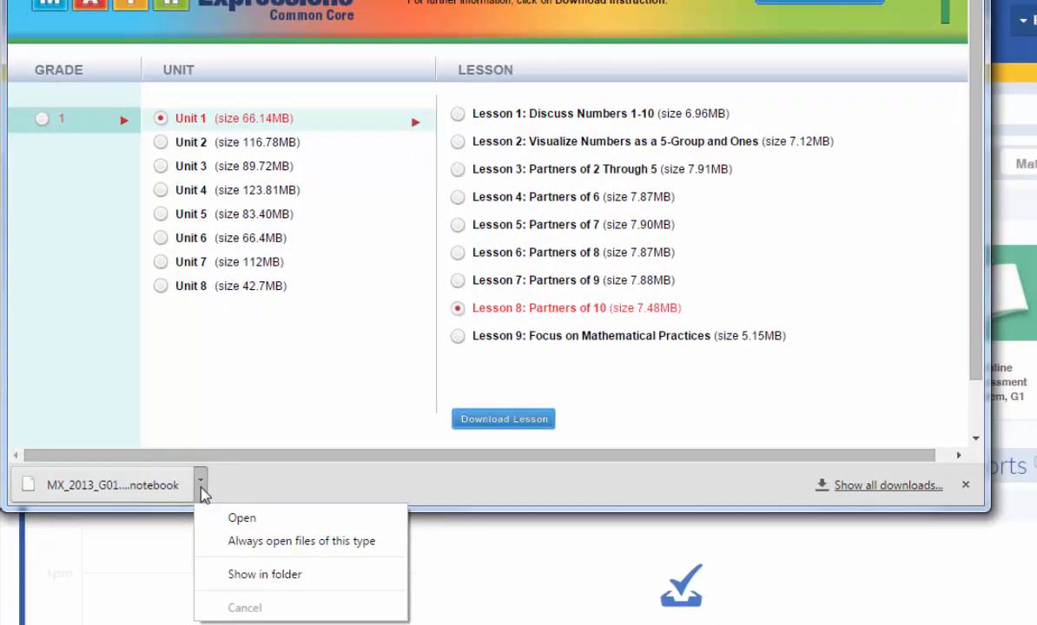
mouse_move(242, 518)
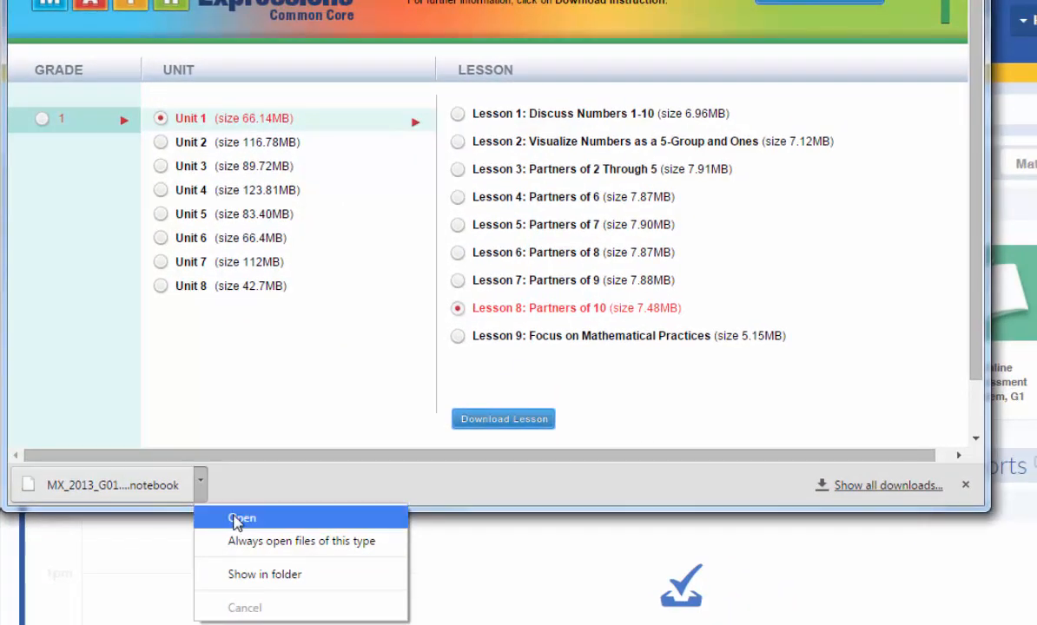
mouse_move(272, 523)
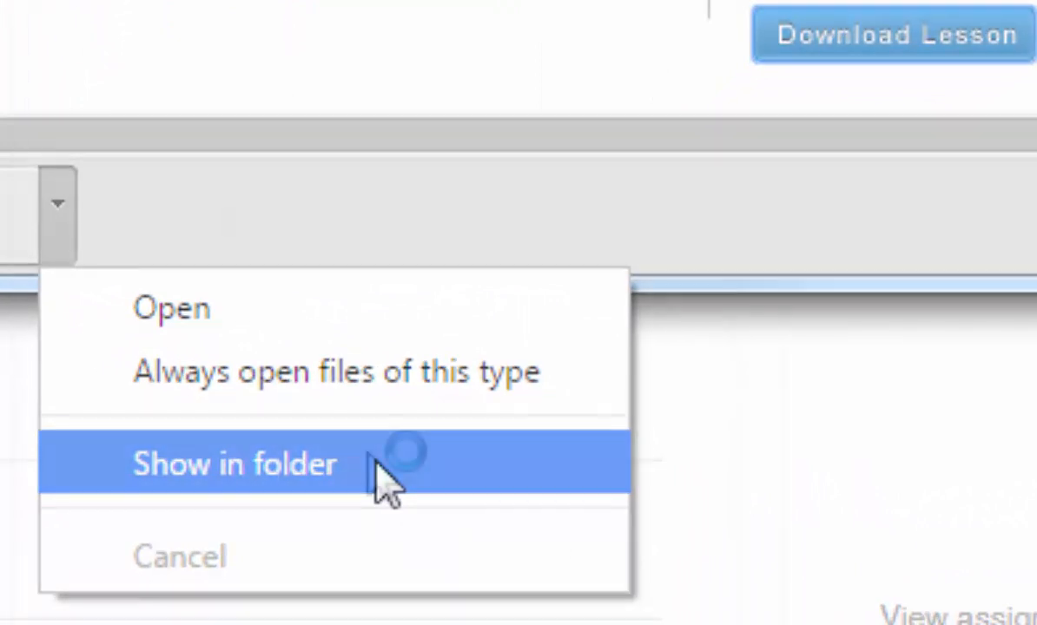
left_click(235, 465)
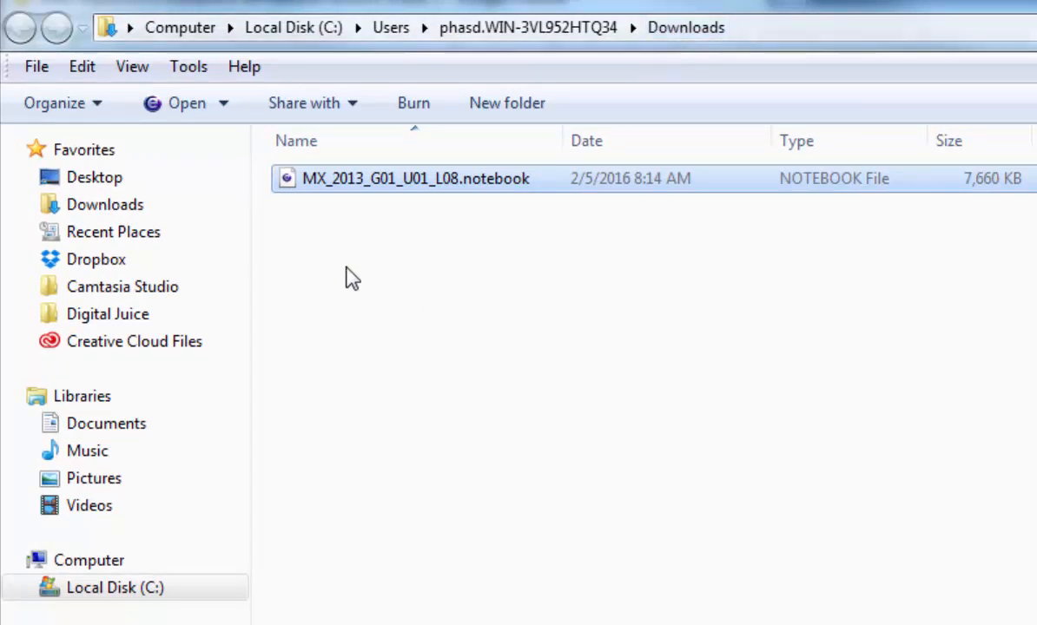
mouse_move(356, 269)
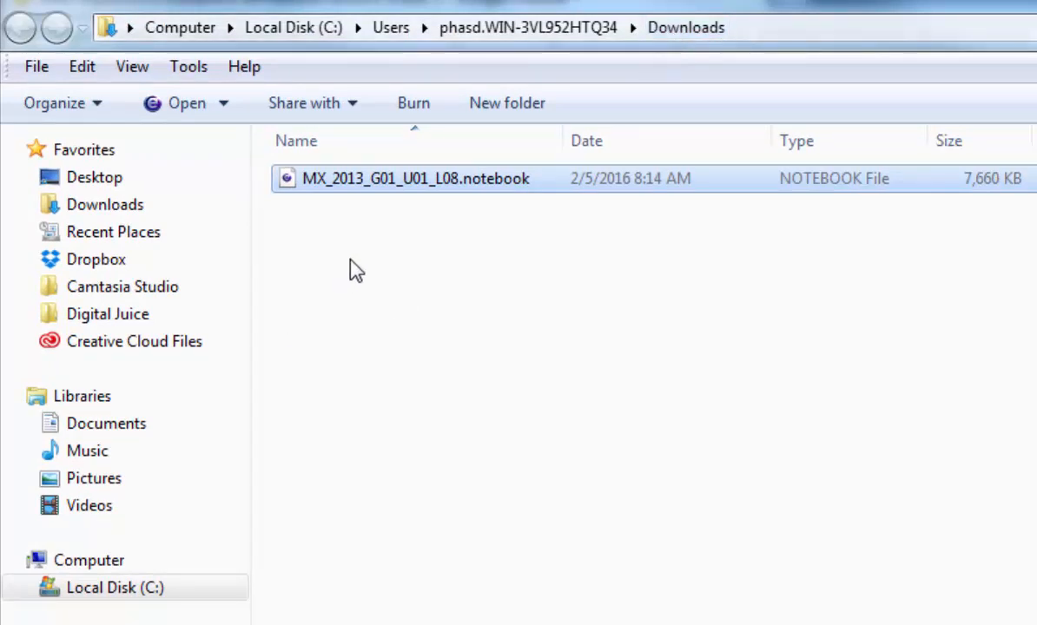
mouse_move(405, 190)
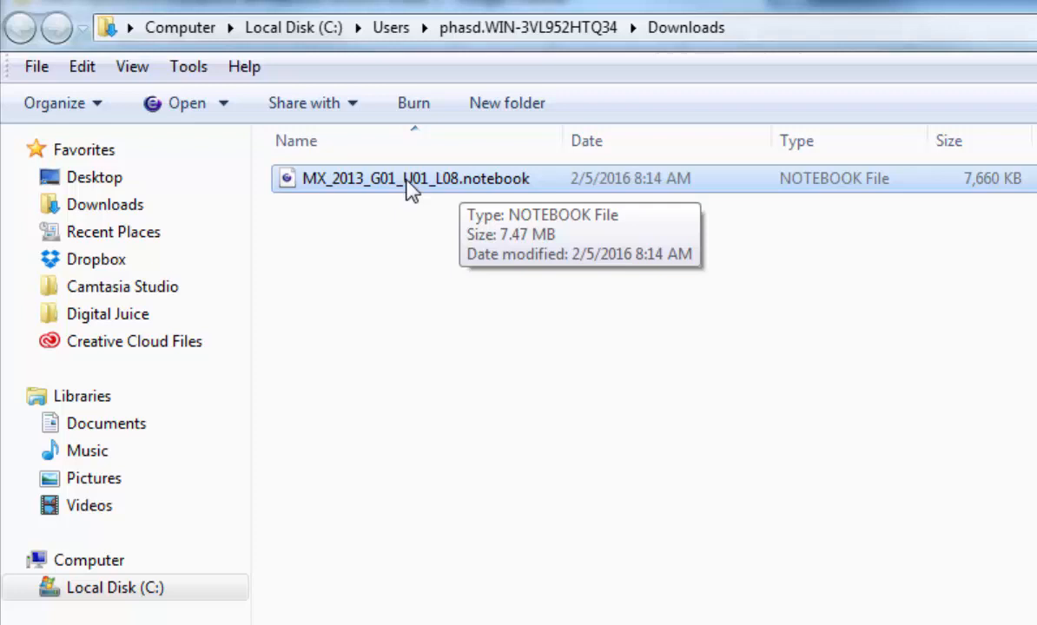
mouse_move(482, 193)
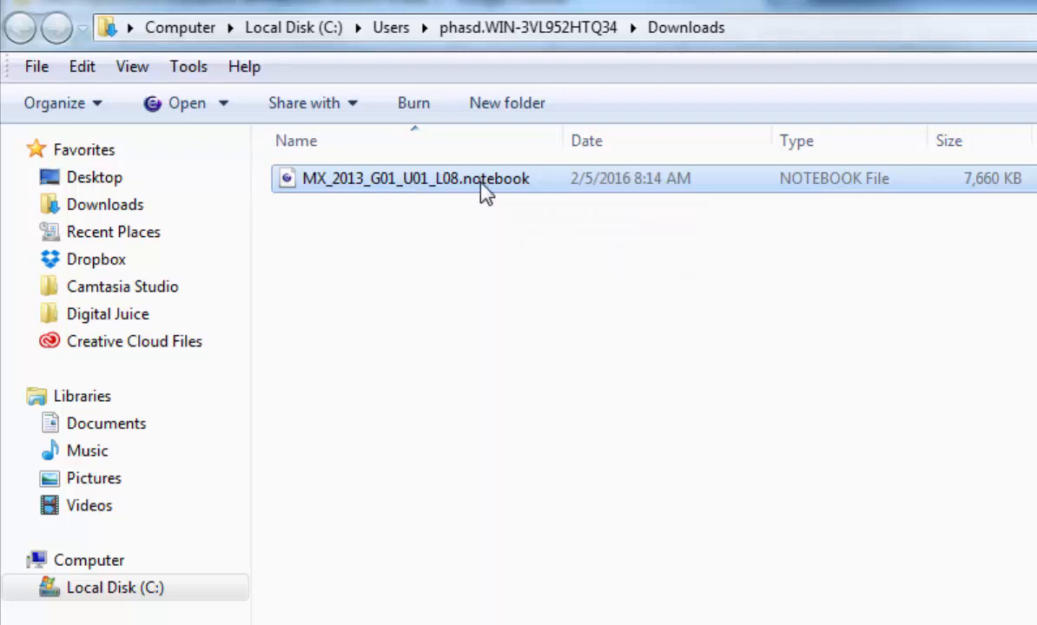
mouse_move(495, 208)
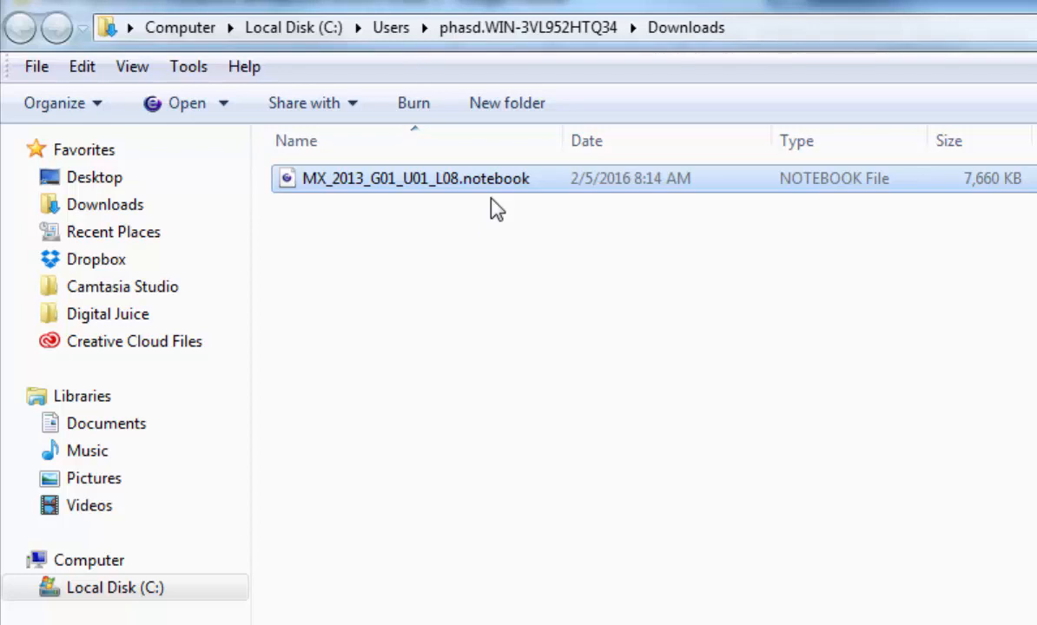
mouse_move(481, 218)
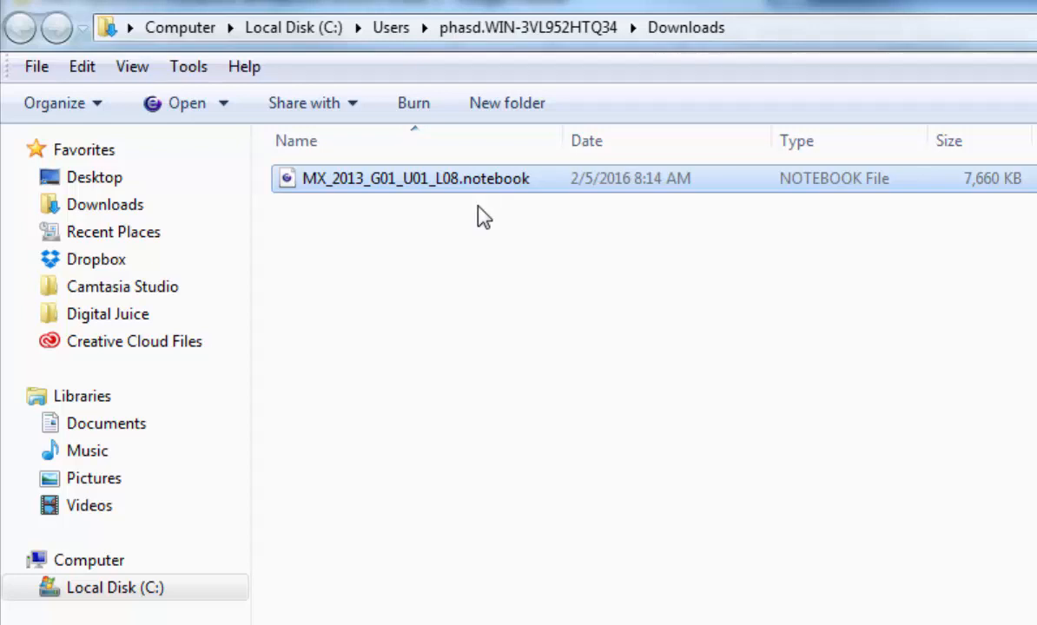
mouse_move(434, 228)
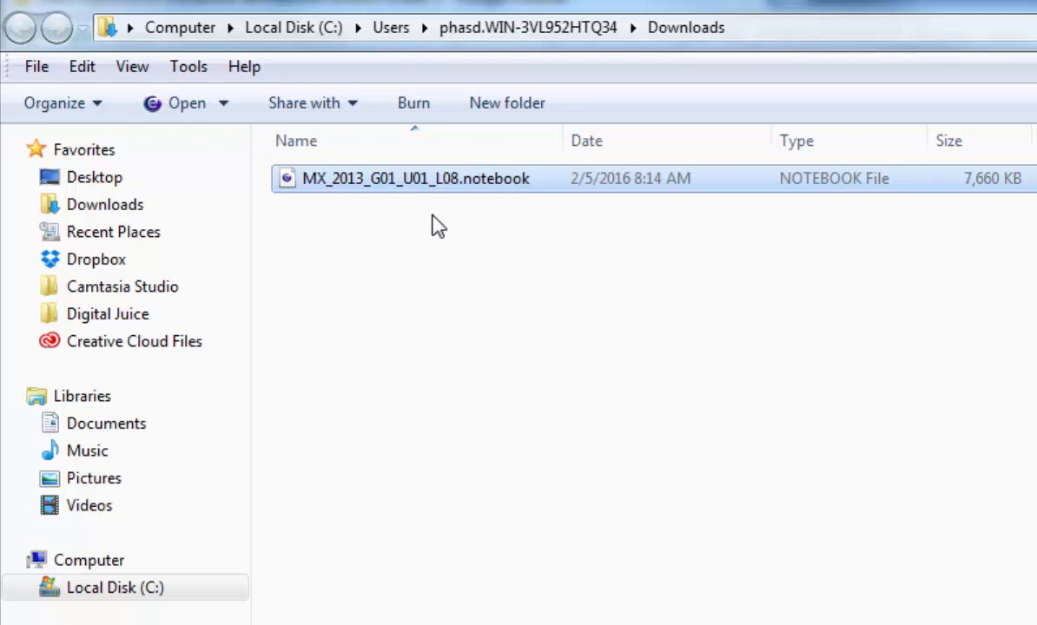
mouse_move(466, 215)
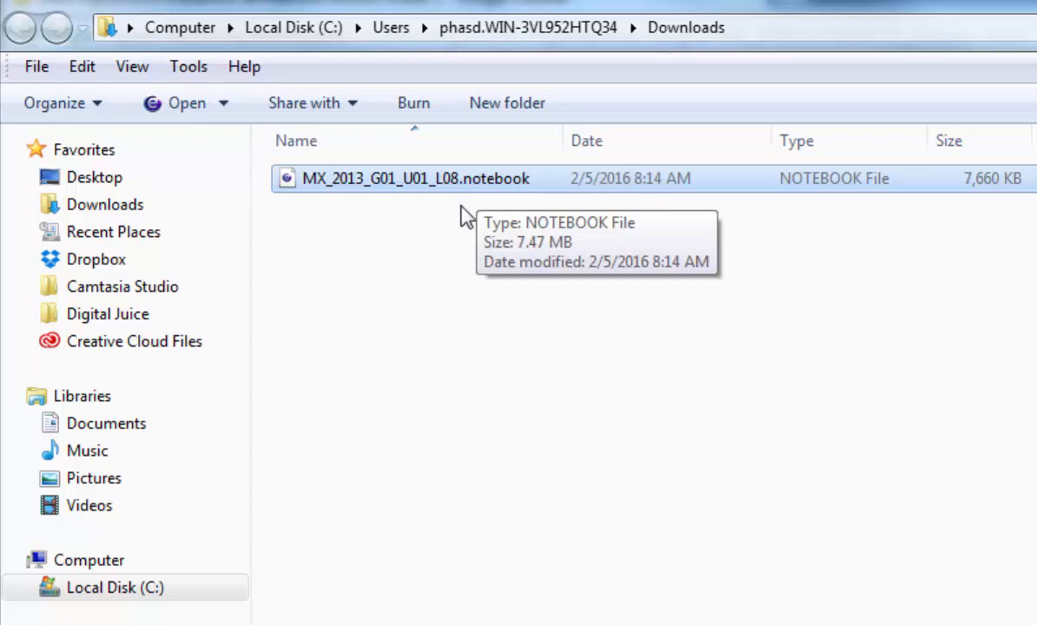
mouse_move(781, 102)
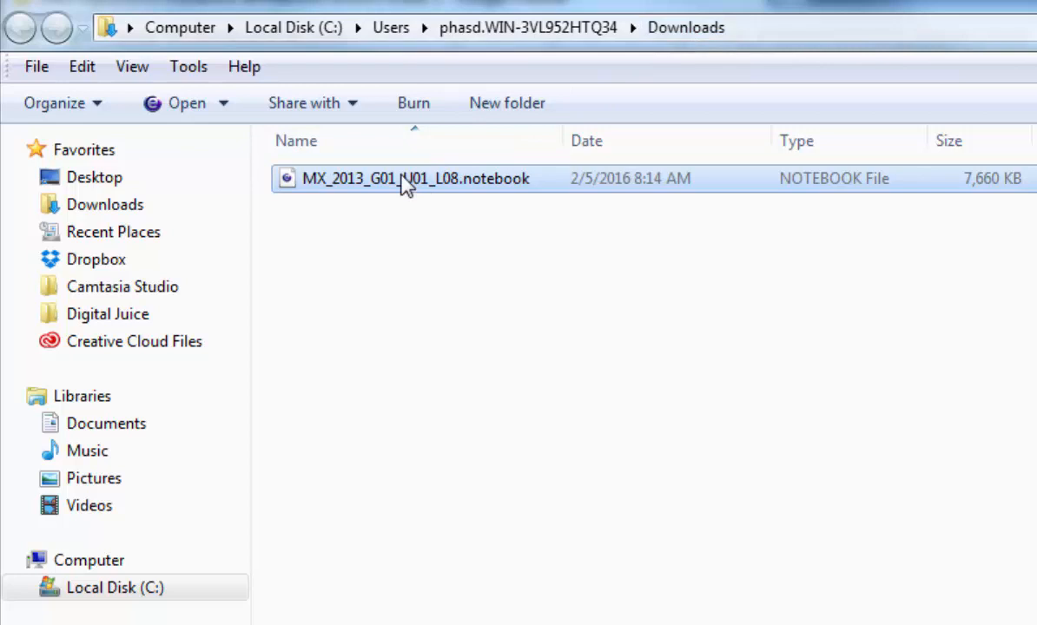
Copy MX_2013_G01_U01_L08.notebook from the Downloads folder.
right_click(407, 178)
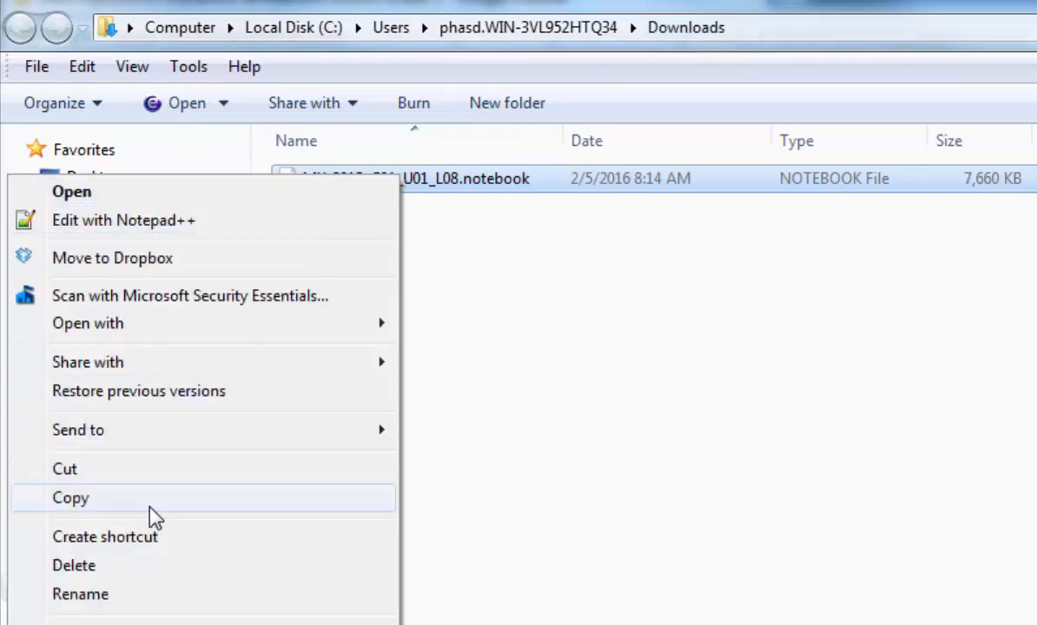
left_click(70, 498)
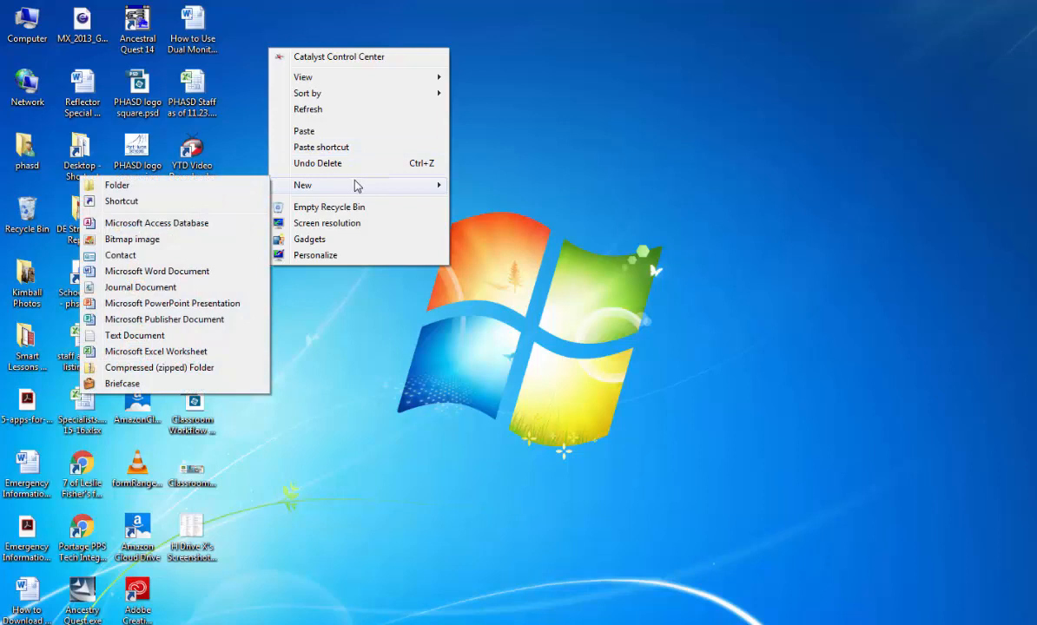
Create an 'Interactive Whiteboard Lessons' desktop folder containing the lesson notebook file.
left_click(117, 185)
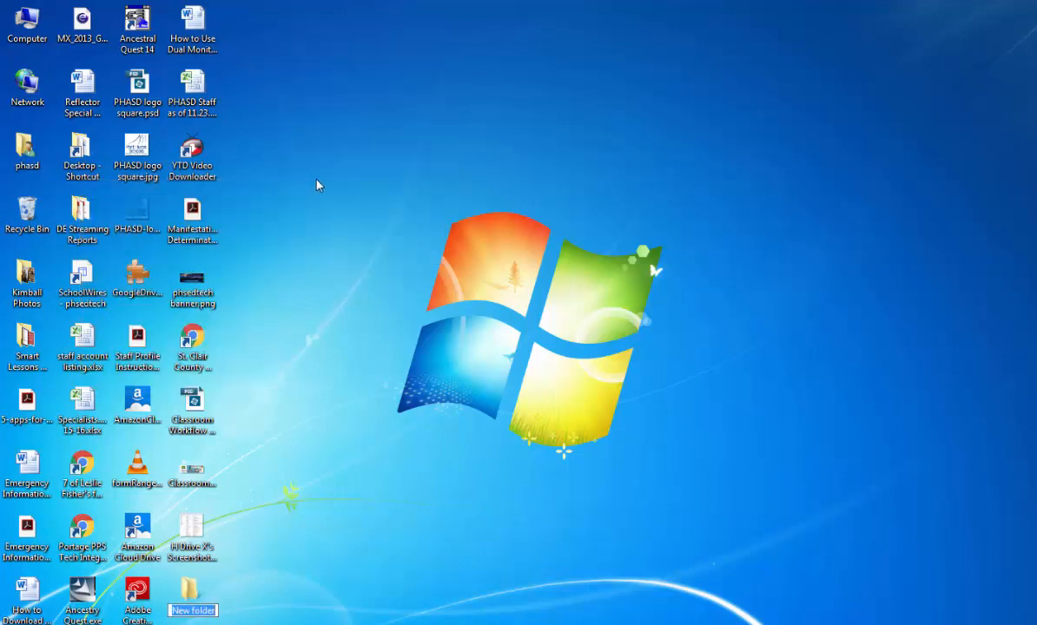
mouse_move(561, 319)
type("Interactive Wh")
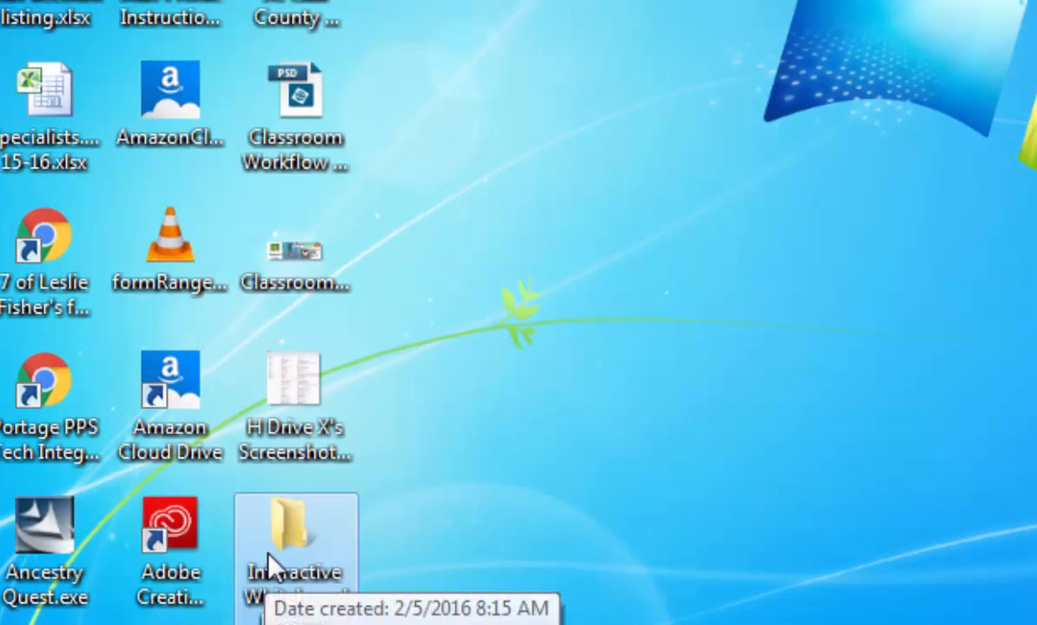
left_click_drag(295, 538, 608, 52)
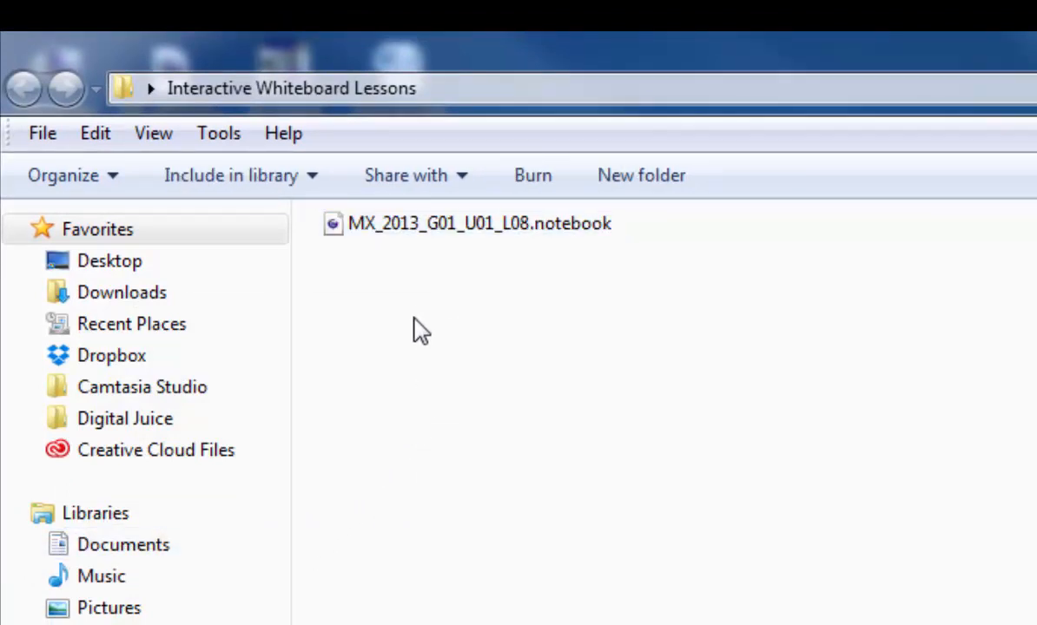
mouse_move(401, 277)
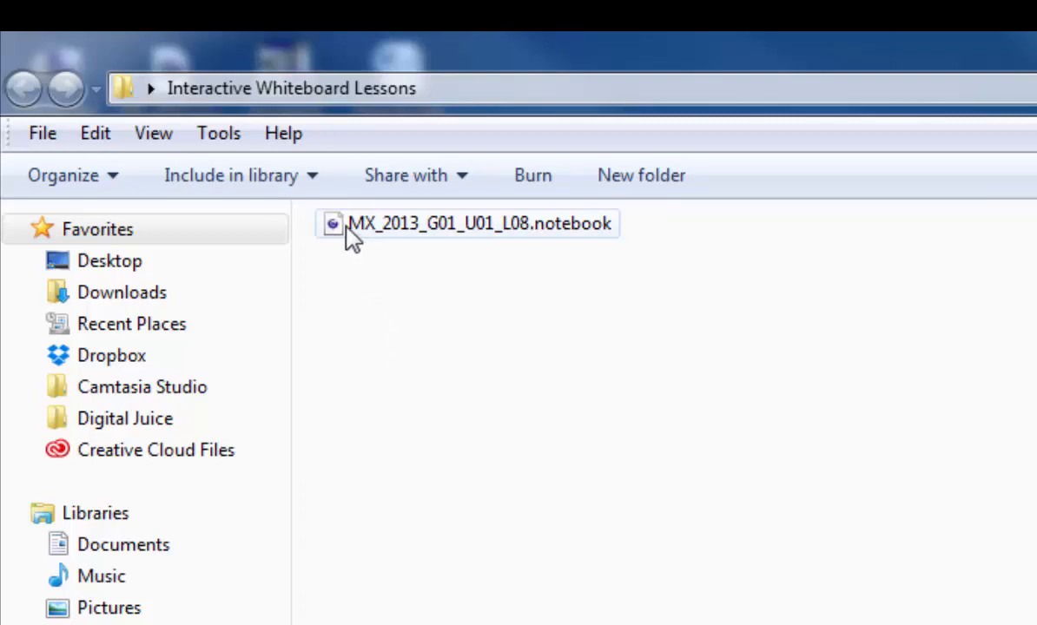
Deselect the lesson file, close the folder window and show the programs list.
left_click(469, 223)
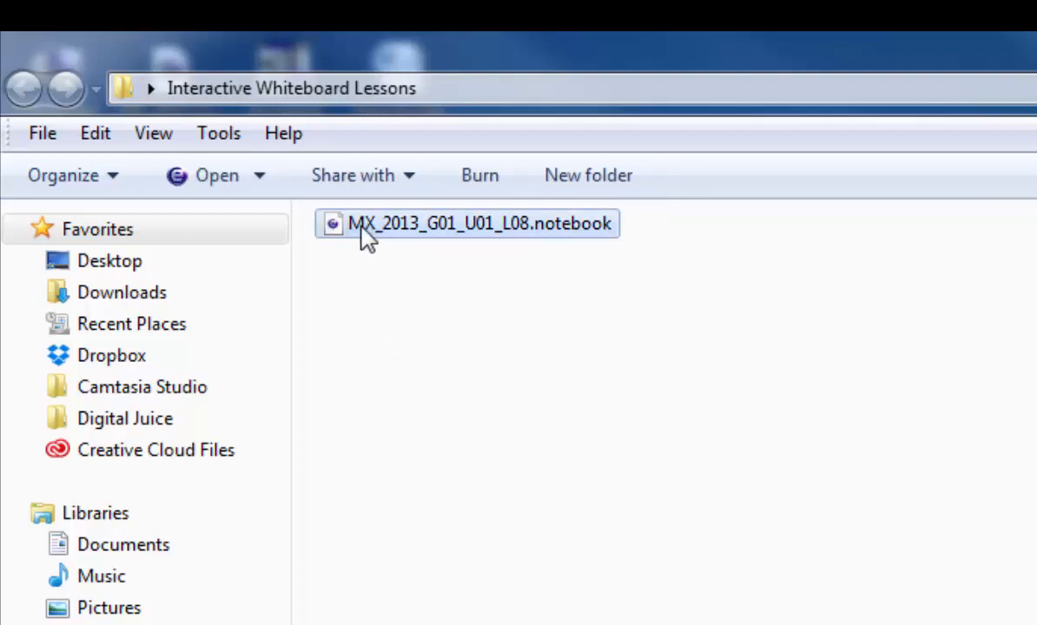
mouse_move(379, 263)
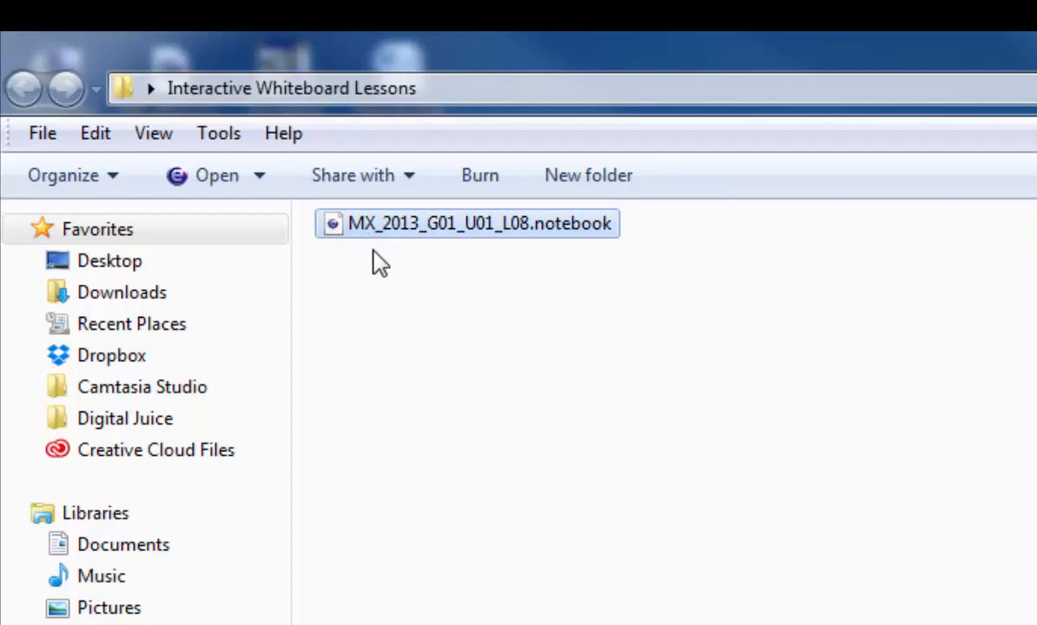
mouse_move(369, 239)
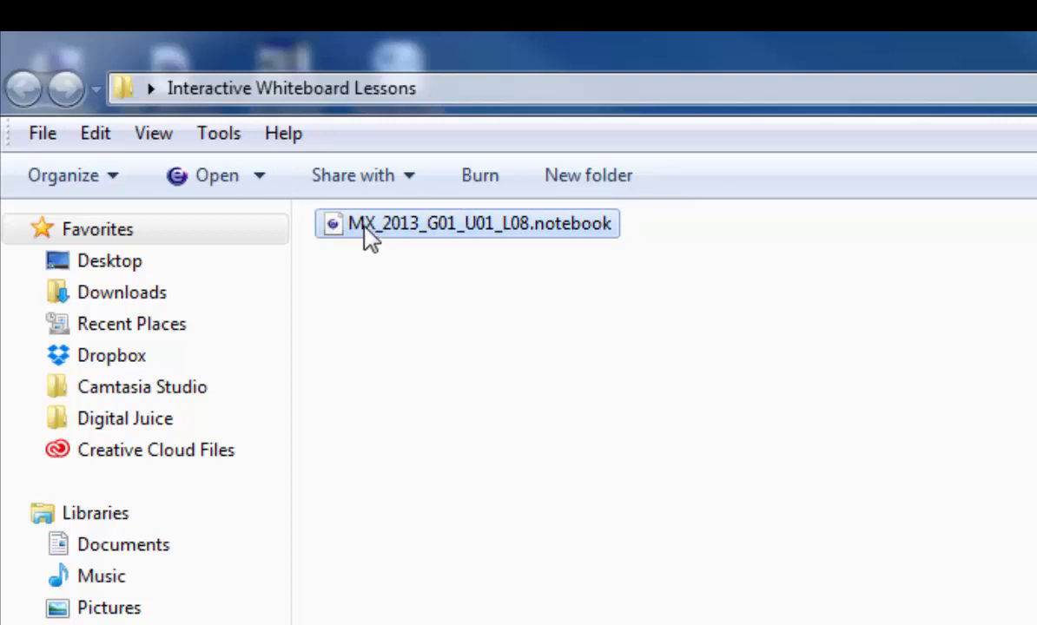
mouse_move(484, 252)
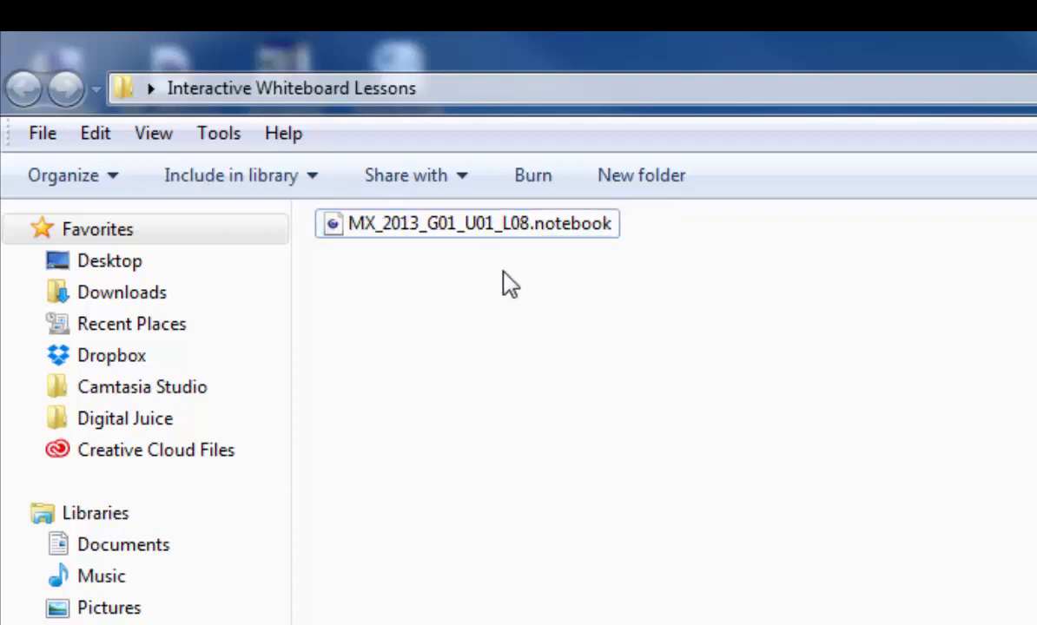
left_click(477, 226)
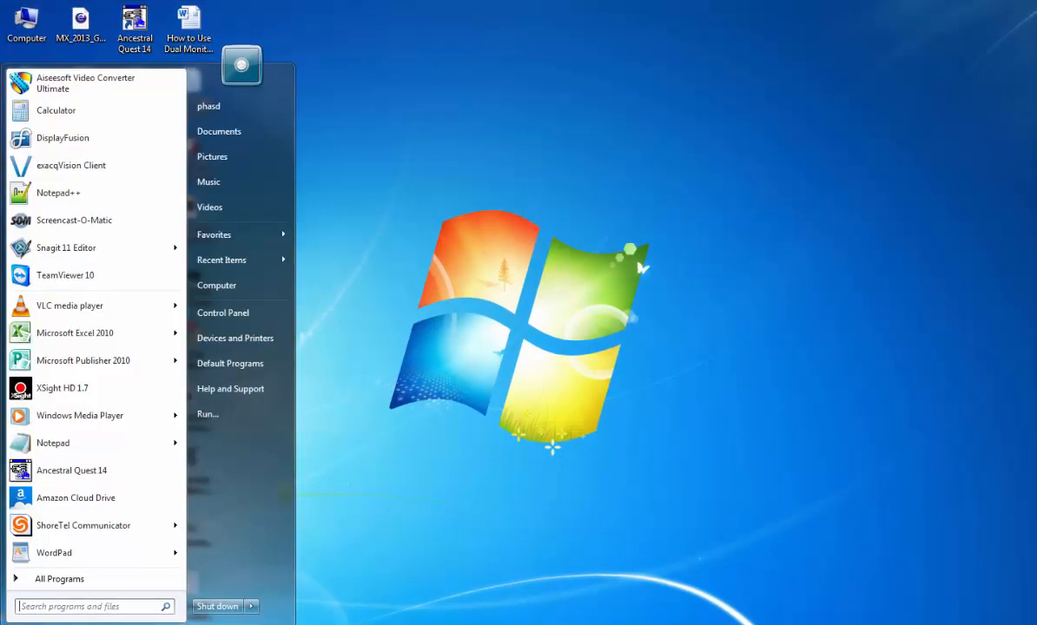
Search 'easi', pin Easiteach Next Generation to the Start Menu and launch it.
left_click(83, 607)
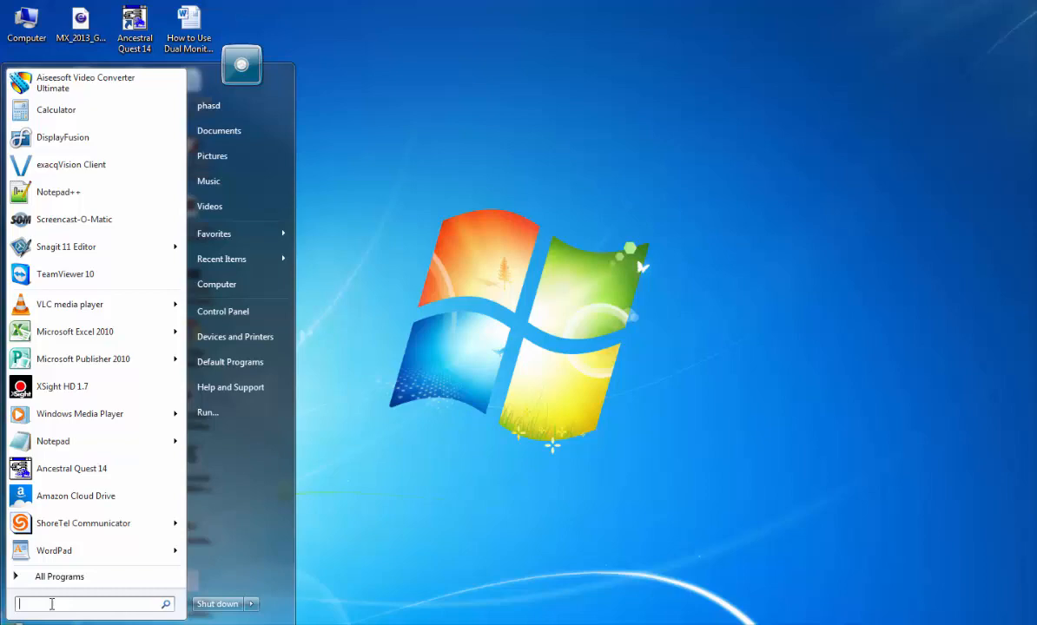
type("easi")
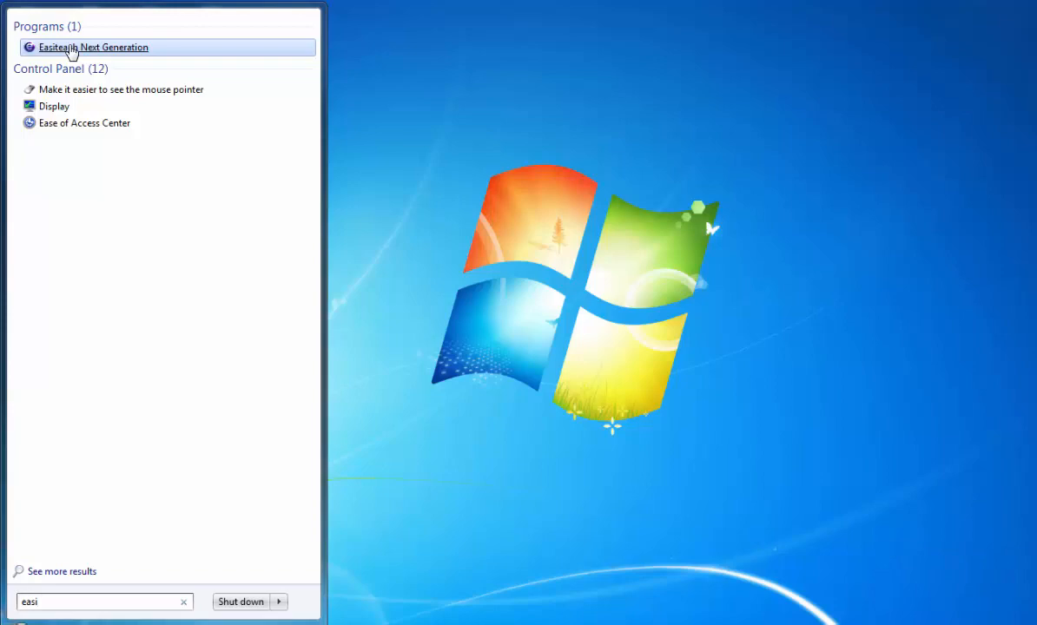
right_click(93, 47)
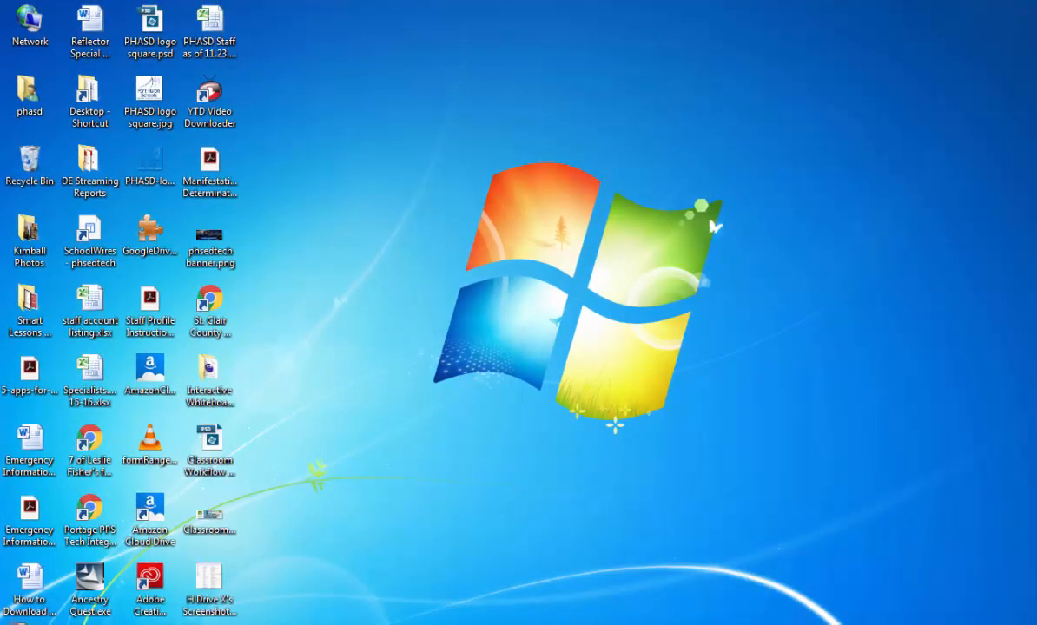
left_click(18, 616)
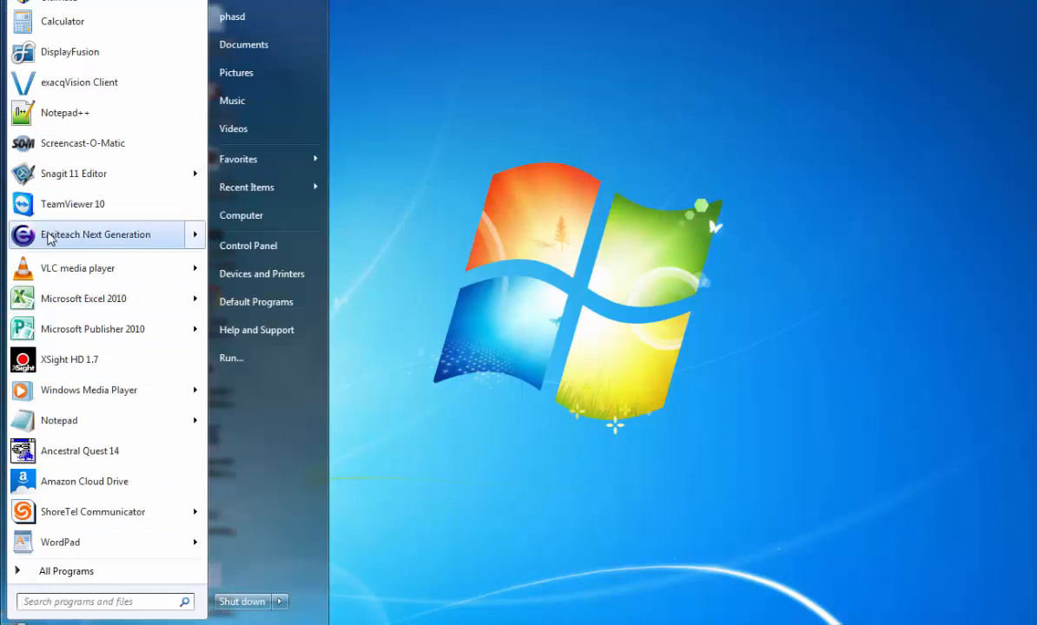
left_click(95, 235)
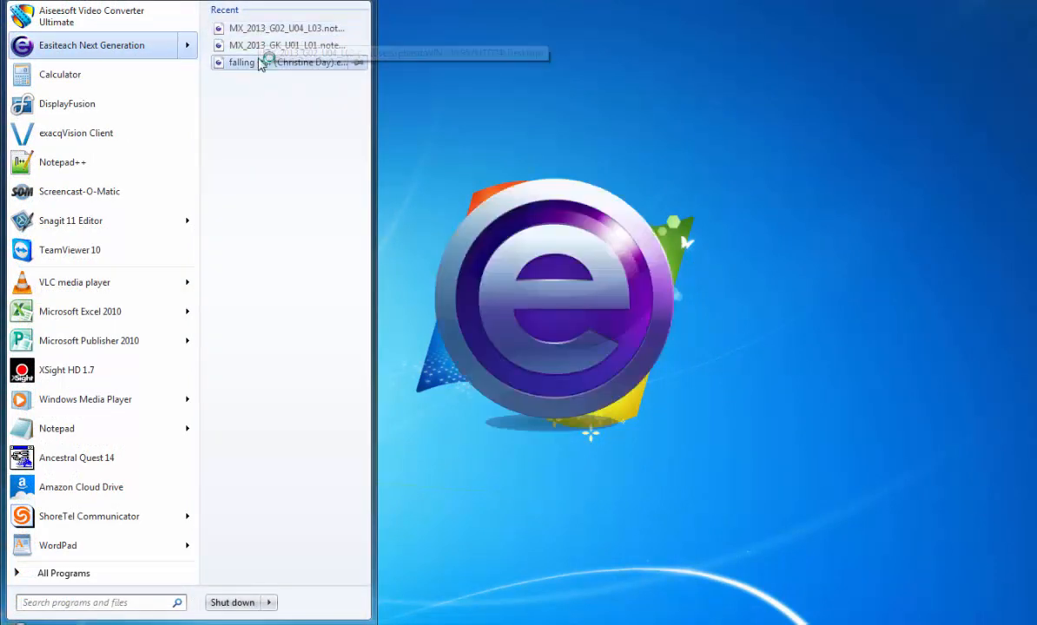
left_click(91, 44)
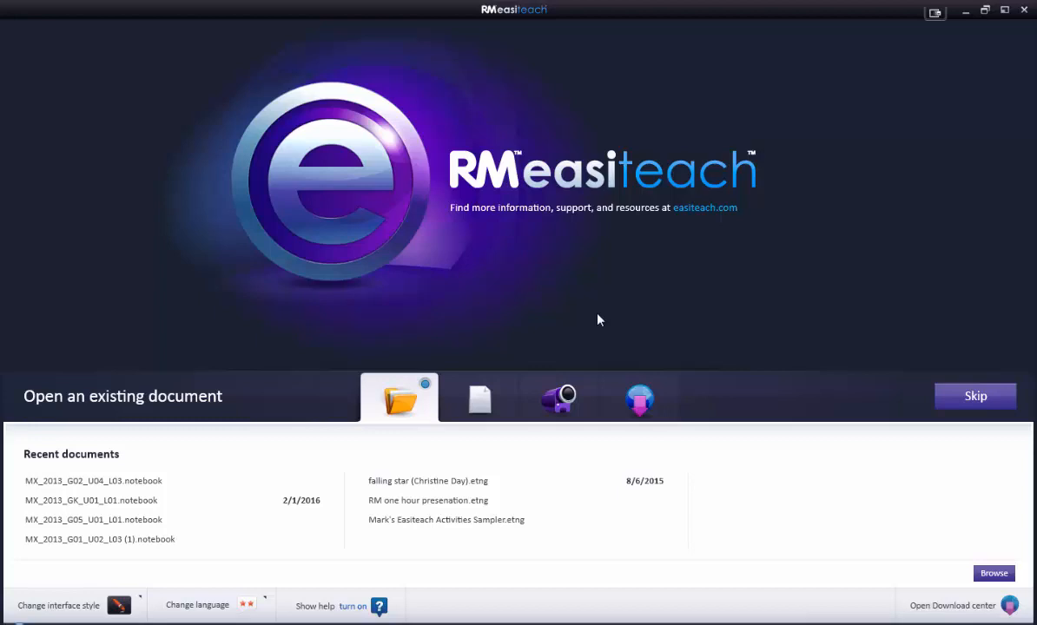
mouse_move(38, 549)
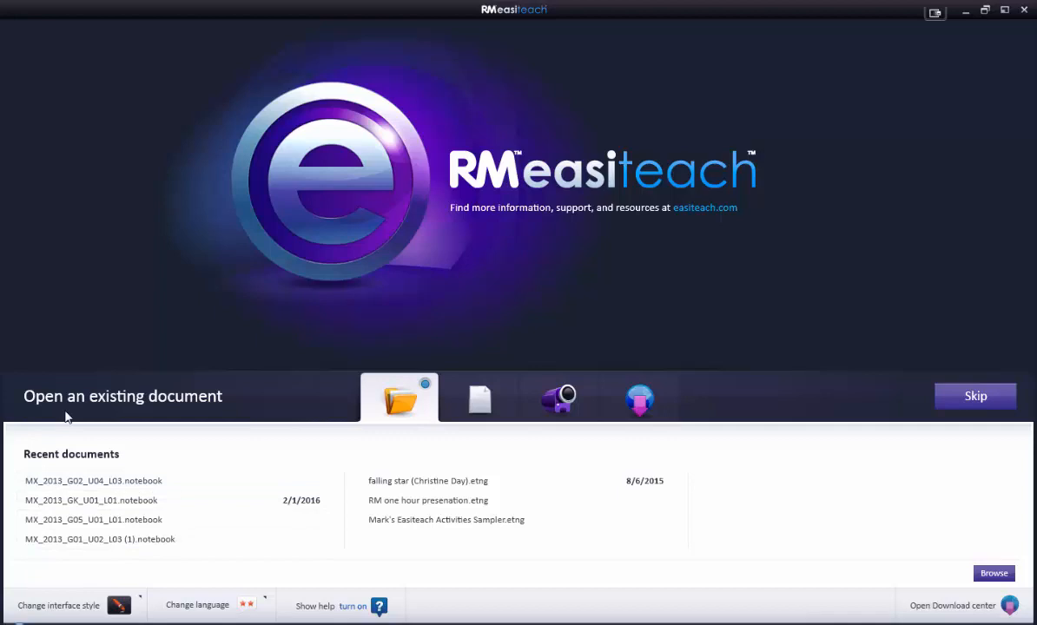
mouse_move(58, 561)
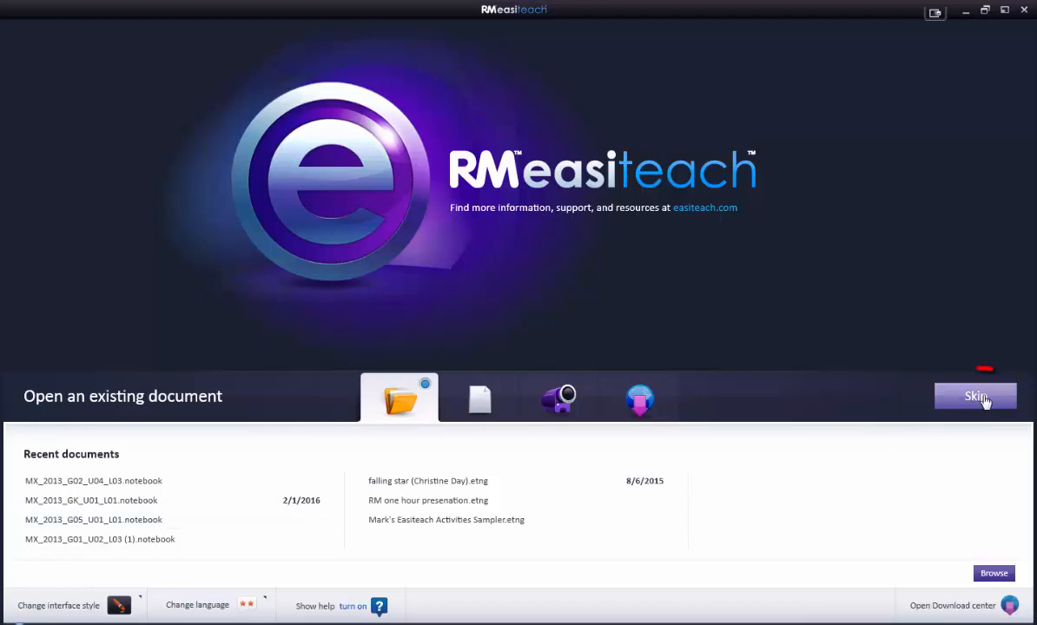
Skip the Easiteach welcome screen and show the main menu's recent documents.
left_click(975, 395)
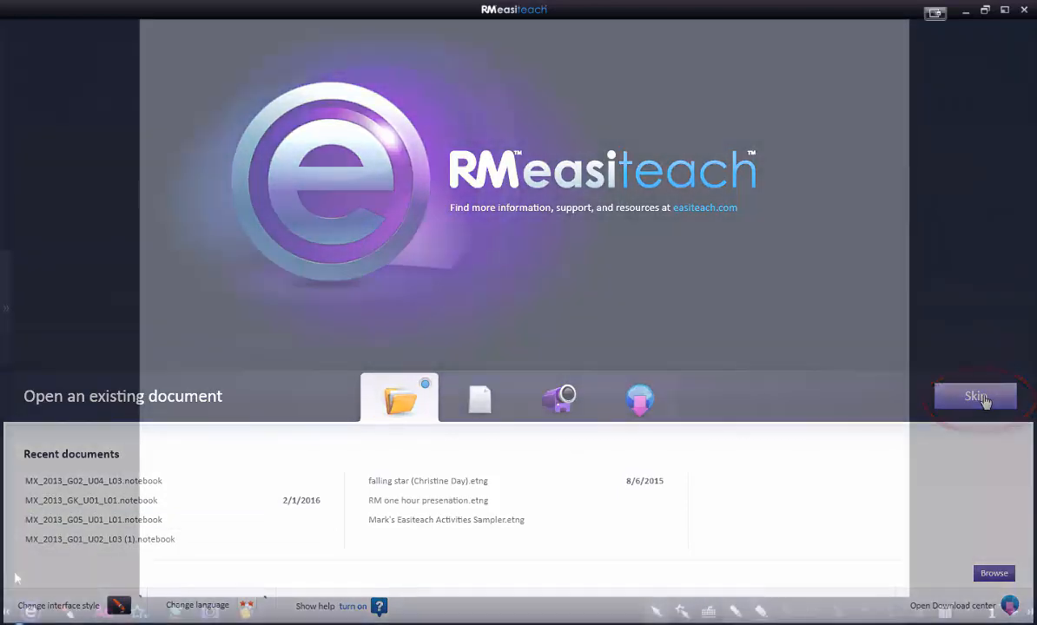
left_click(974, 396)
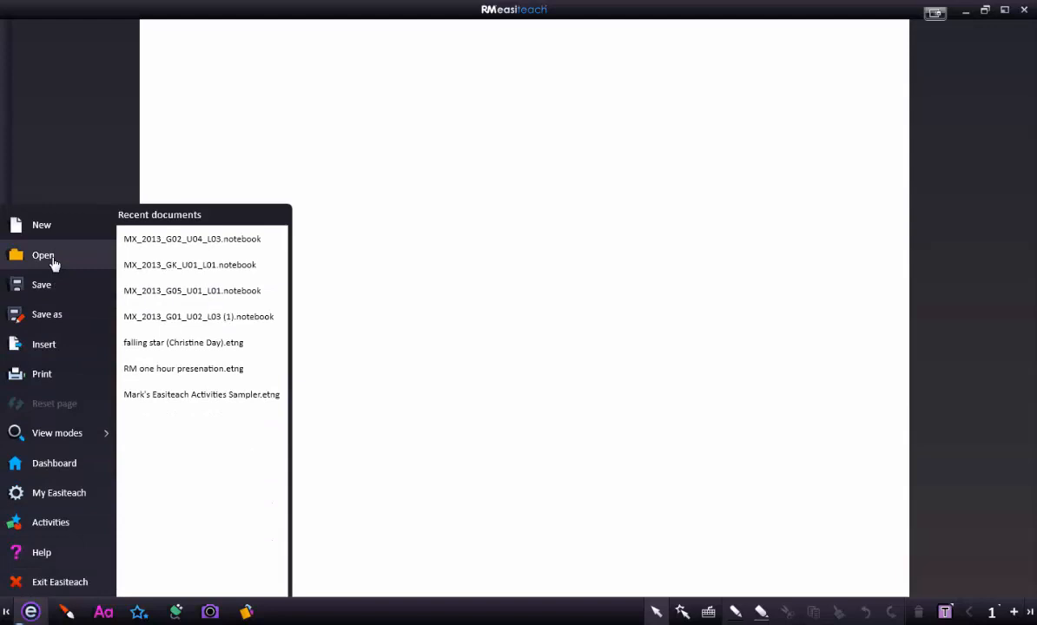
Open MX_2013_G01_U01_L08.notebook from Desktop > Interactive Whiteboard Lessons.
left_click(43, 255)
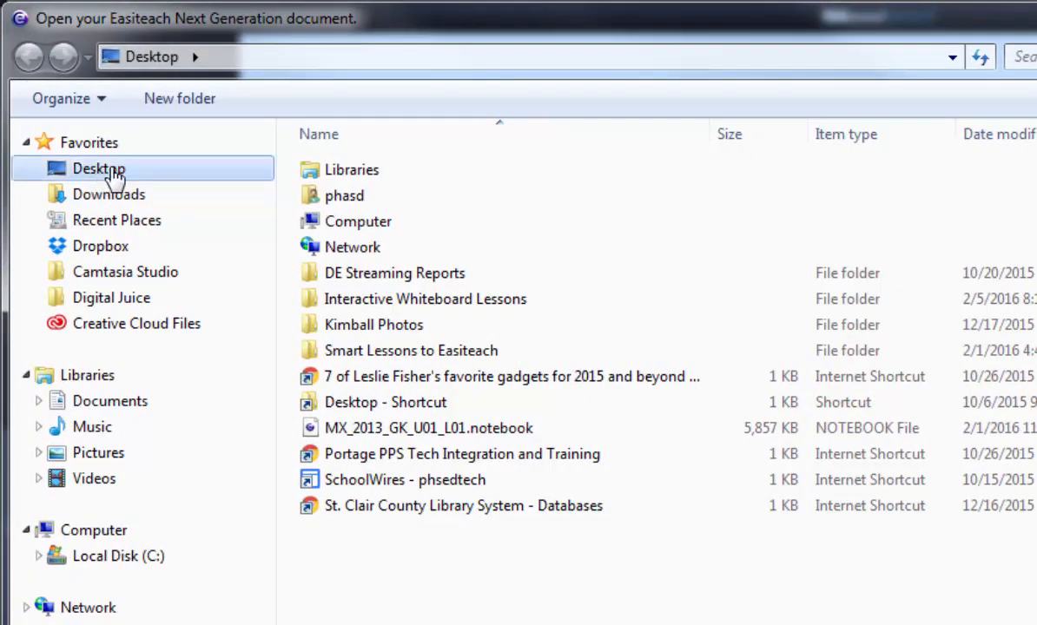
mouse_move(108, 200)
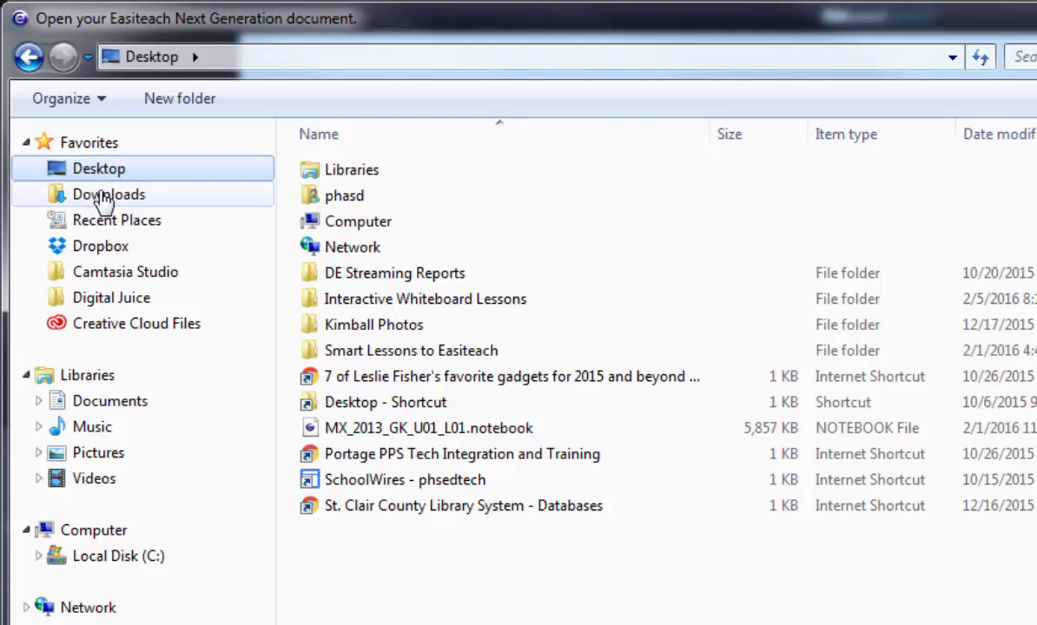
left_click(107, 193)
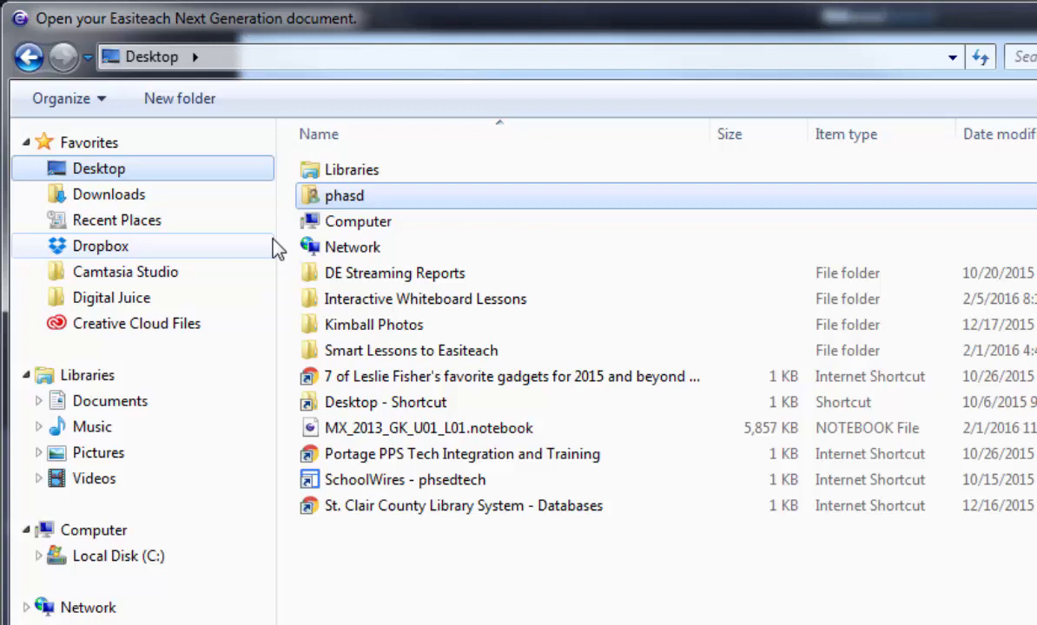
mouse_move(430, 306)
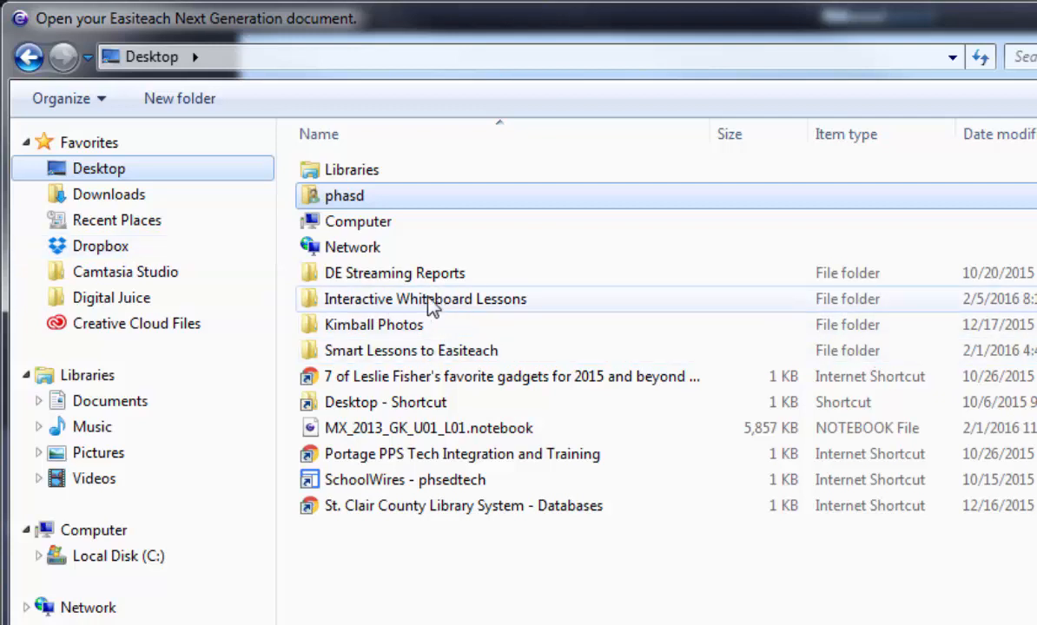
mouse_move(420, 308)
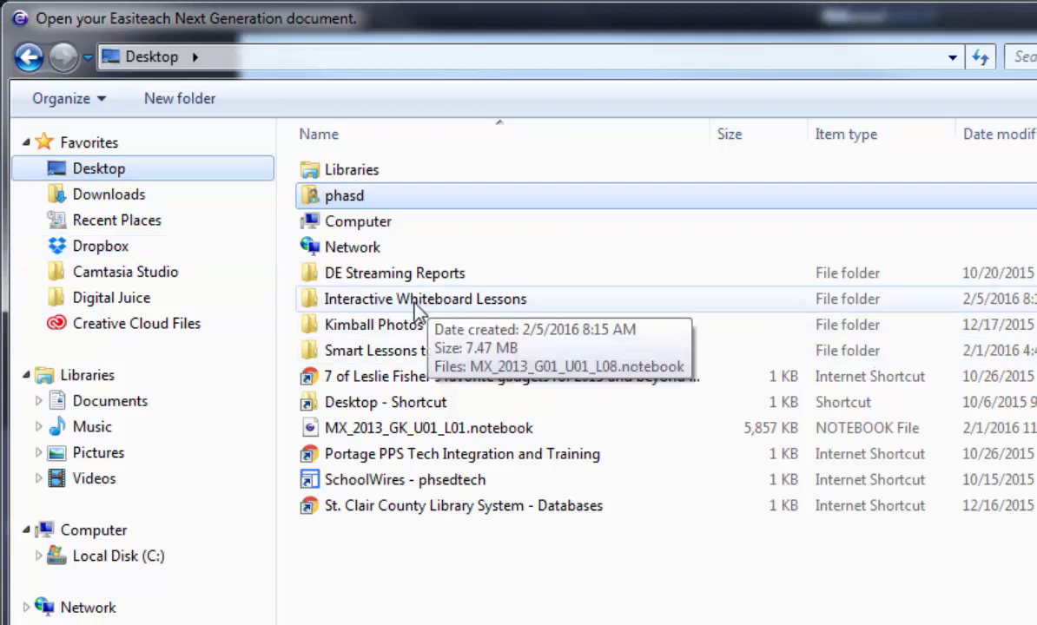
double_click(422, 298)
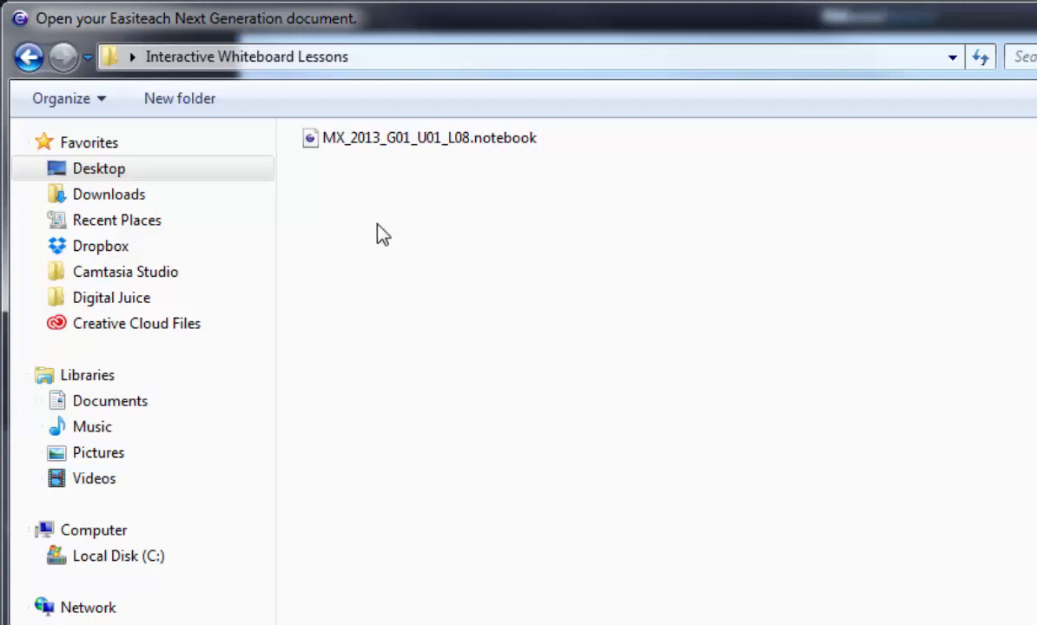
double_click(422, 137)
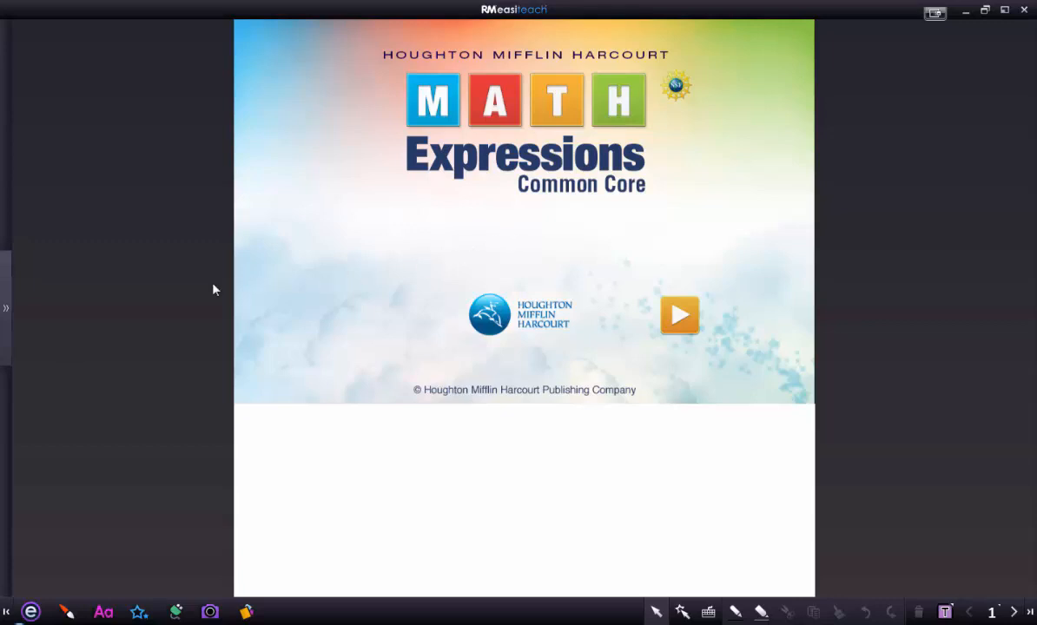
mouse_move(9, 310)
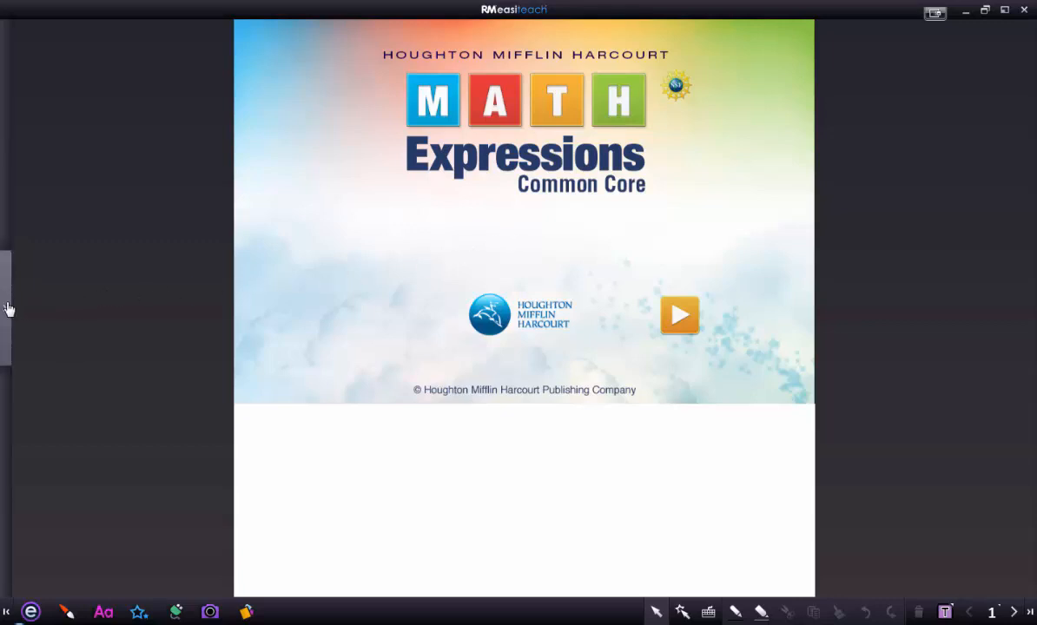
mouse_move(6, 311)
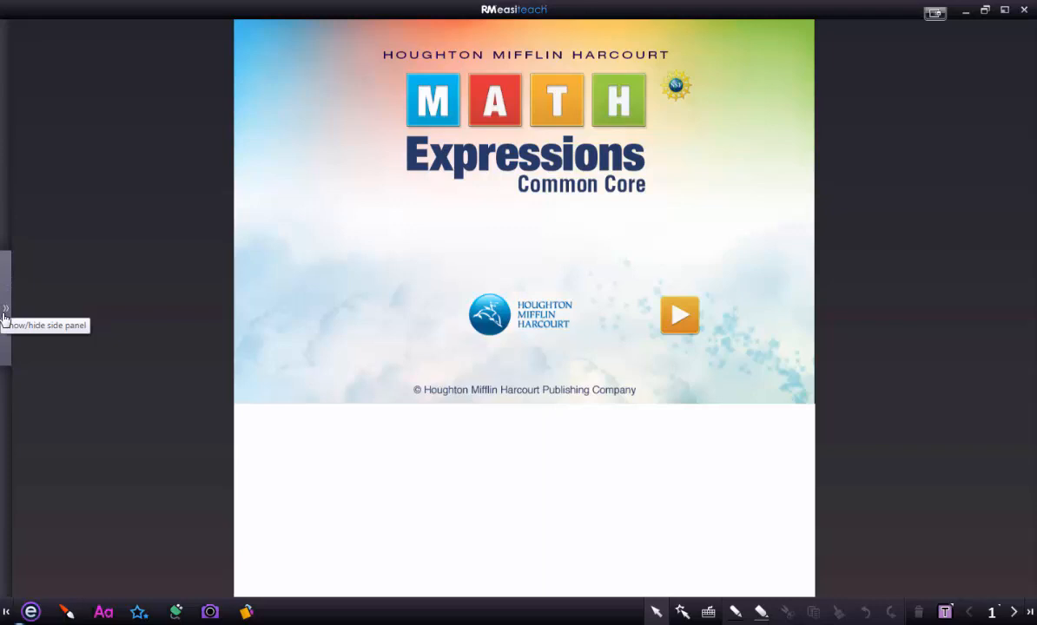
mouse_move(6, 309)
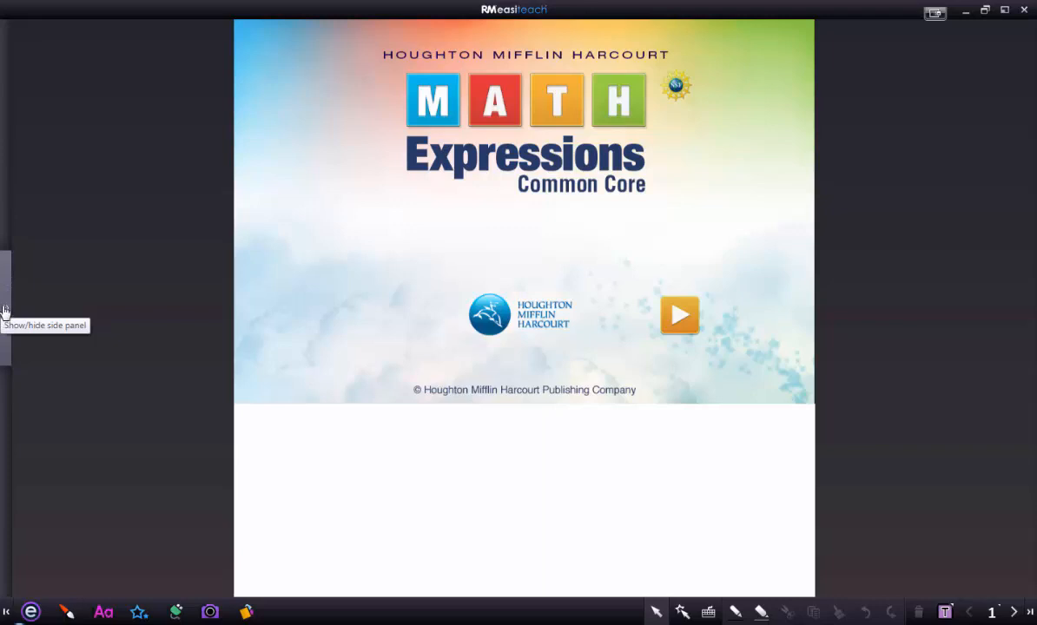
Reveal the side panel of lesson page thumbnails from the left edge.
left_click(4, 295)
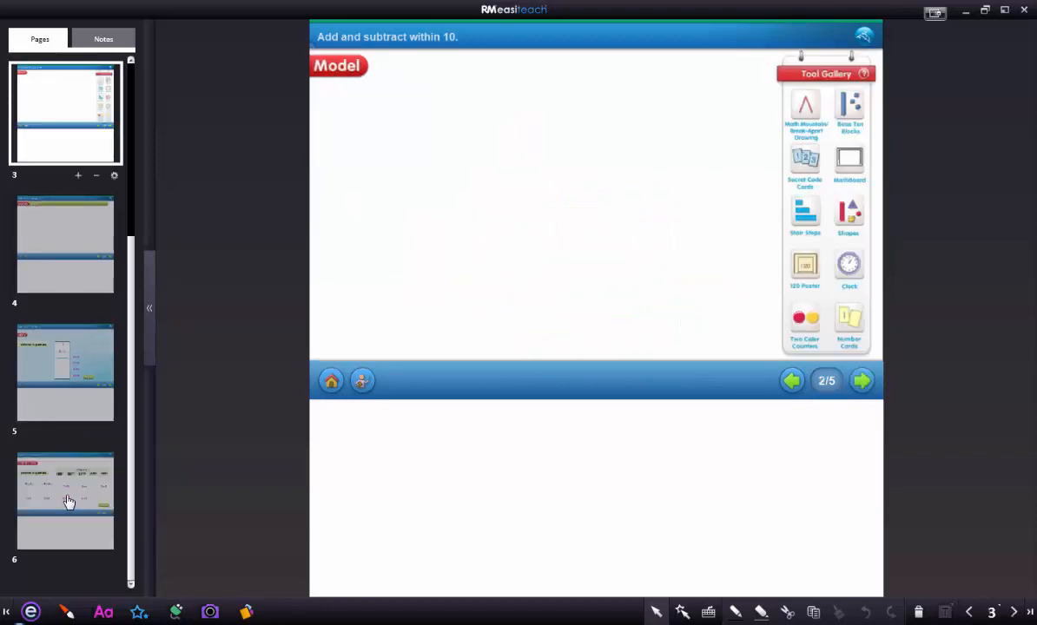
mouse_move(55, 497)
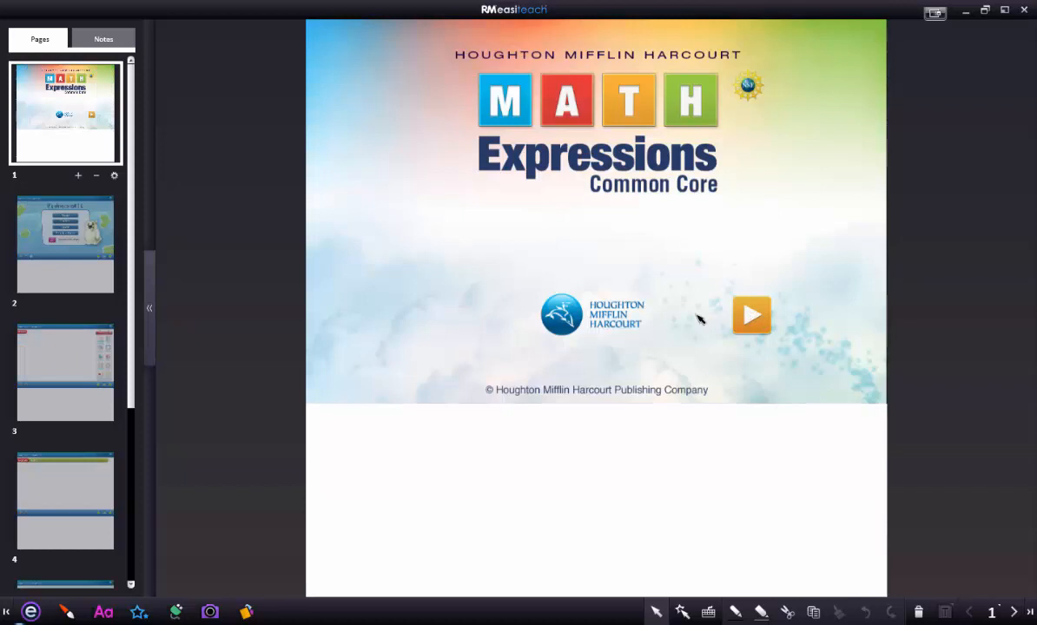
left_click(752, 315)
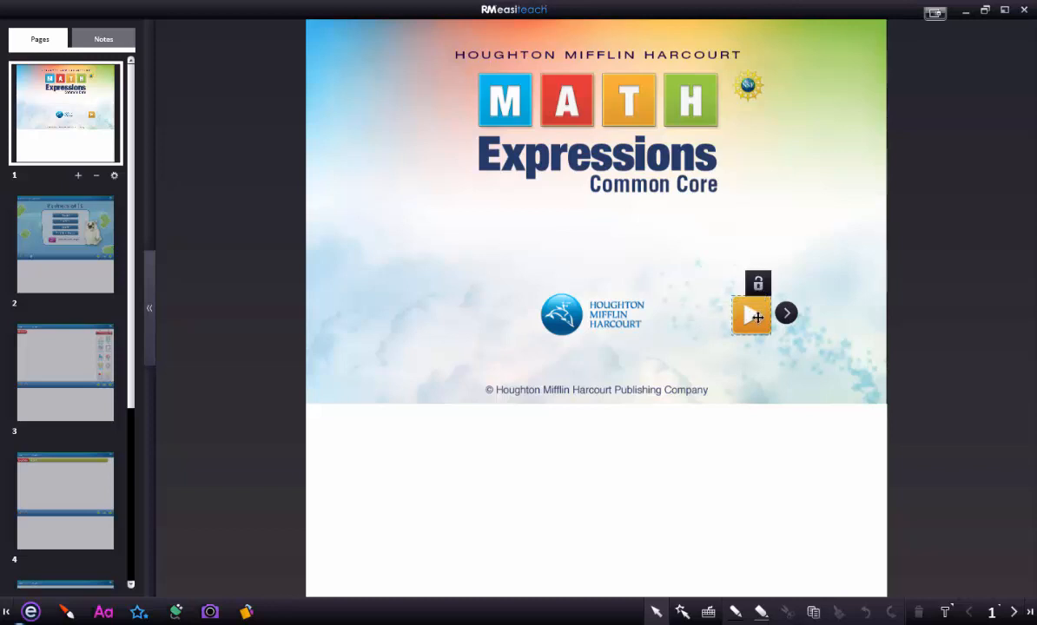
mouse_move(515, 325)
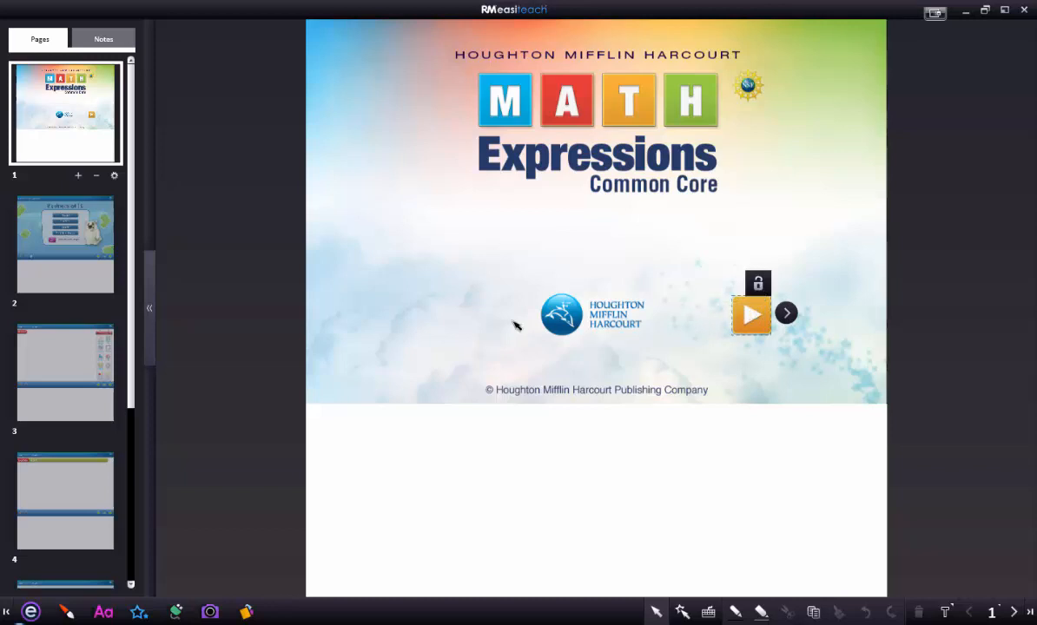
mouse_move(231, 325)
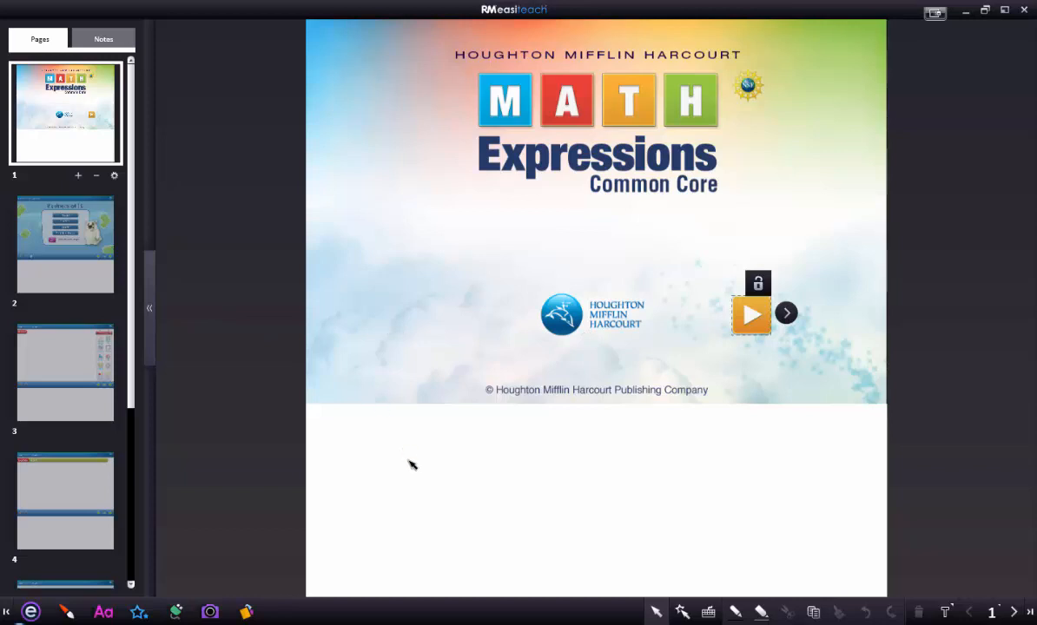
mouse_move(692, 379)
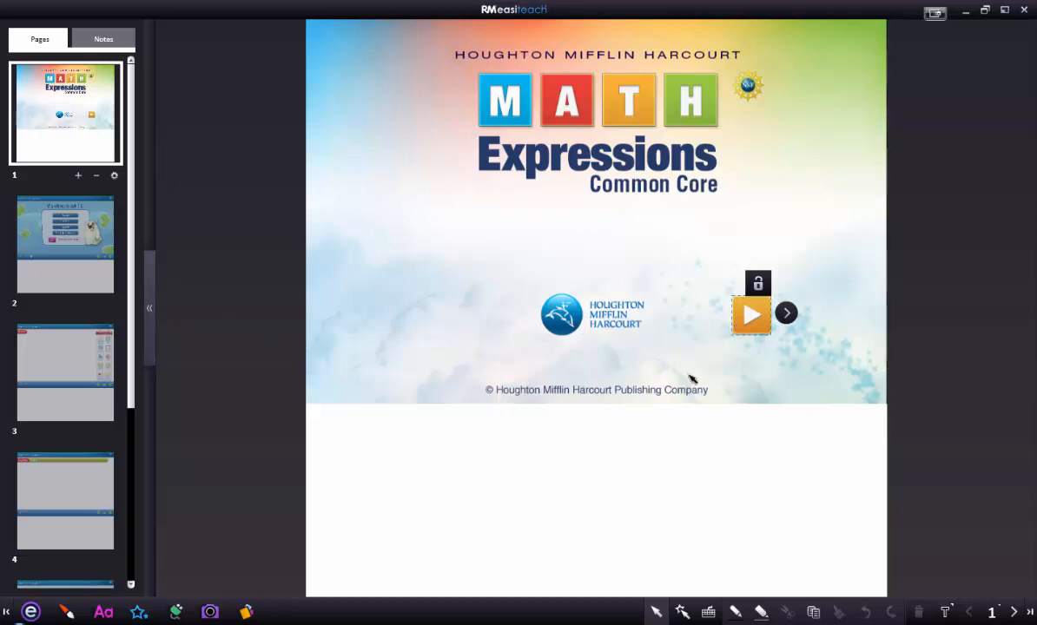
mouse_move(632, 423)
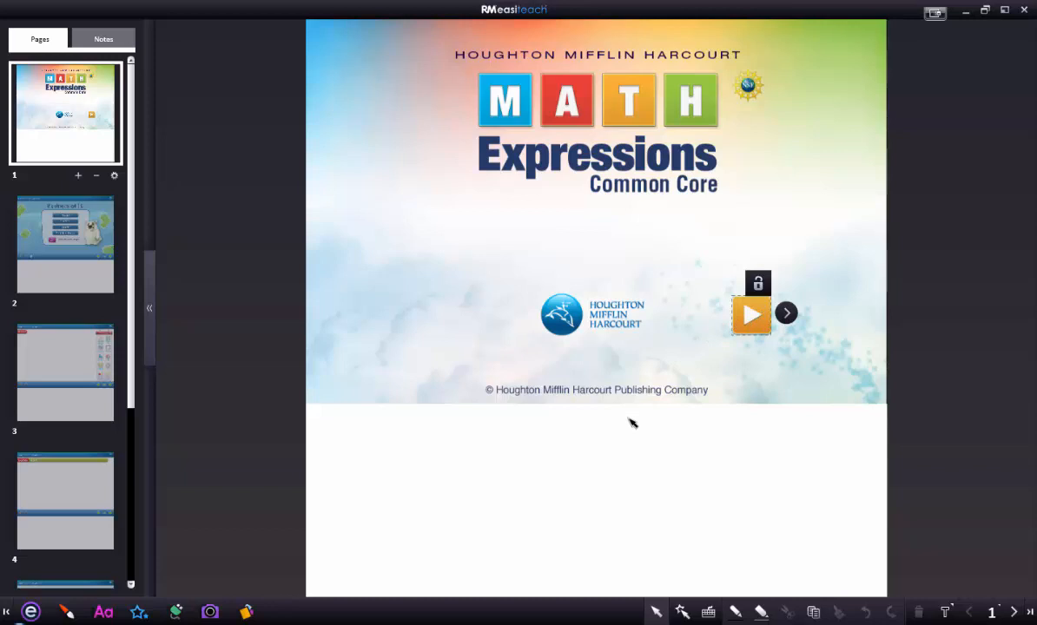
mouse_move(587, 435)
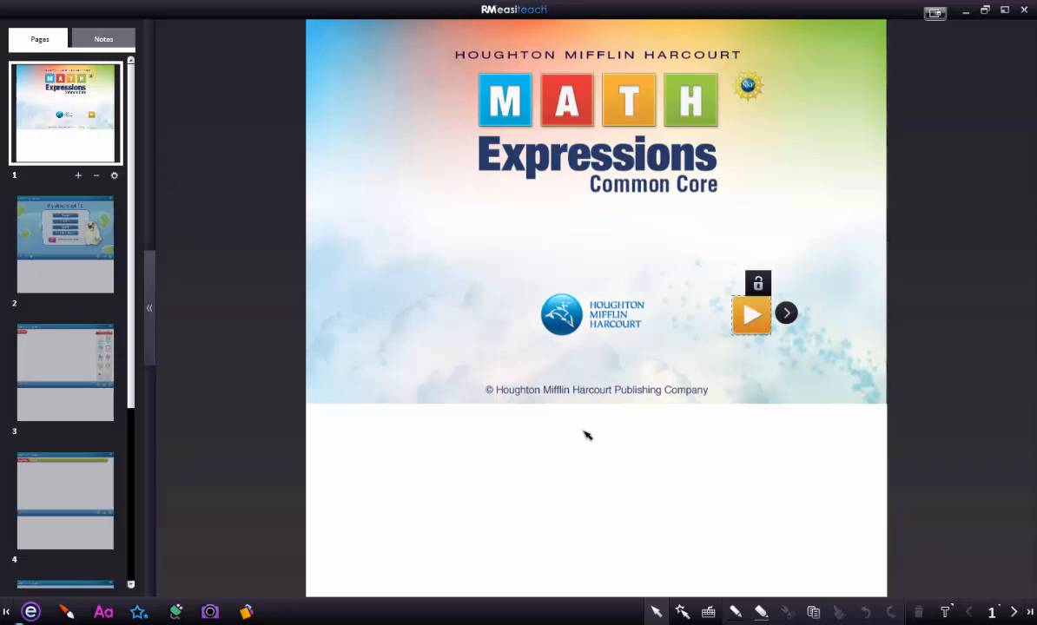
mouse_move(683, 611)
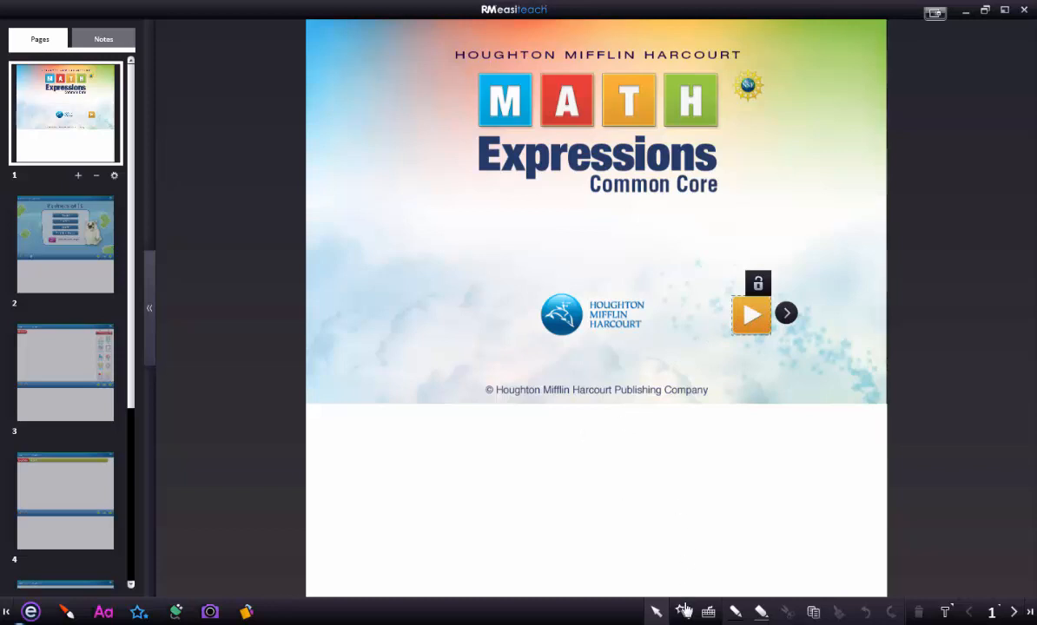
mouse_move(678, 612)
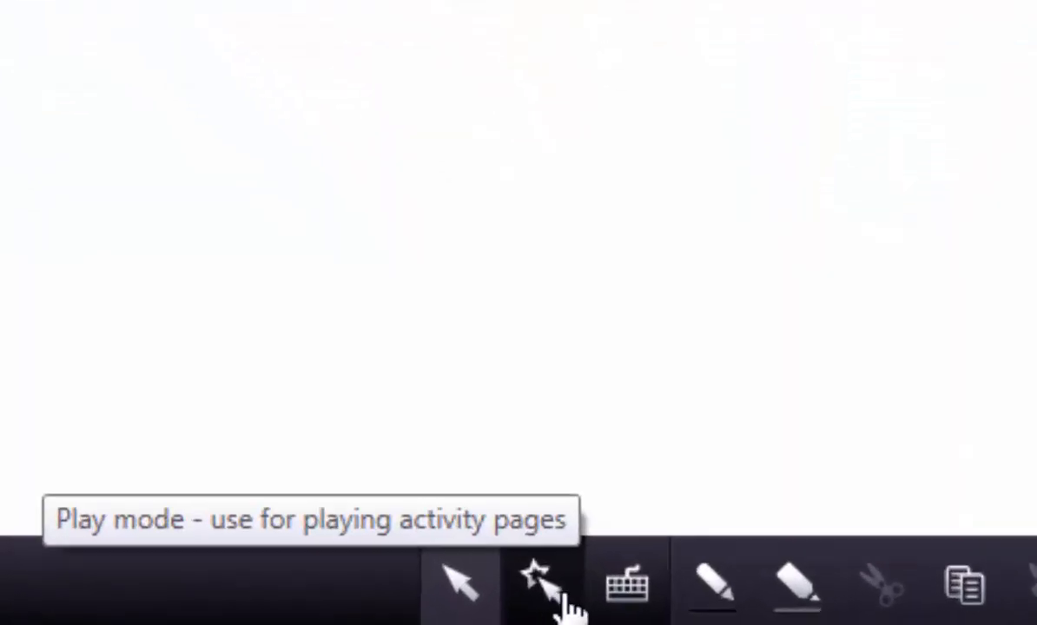
Turn on Play mode, step the lesson through to the Apply page, then return to page 1.
left_click(538, 586)
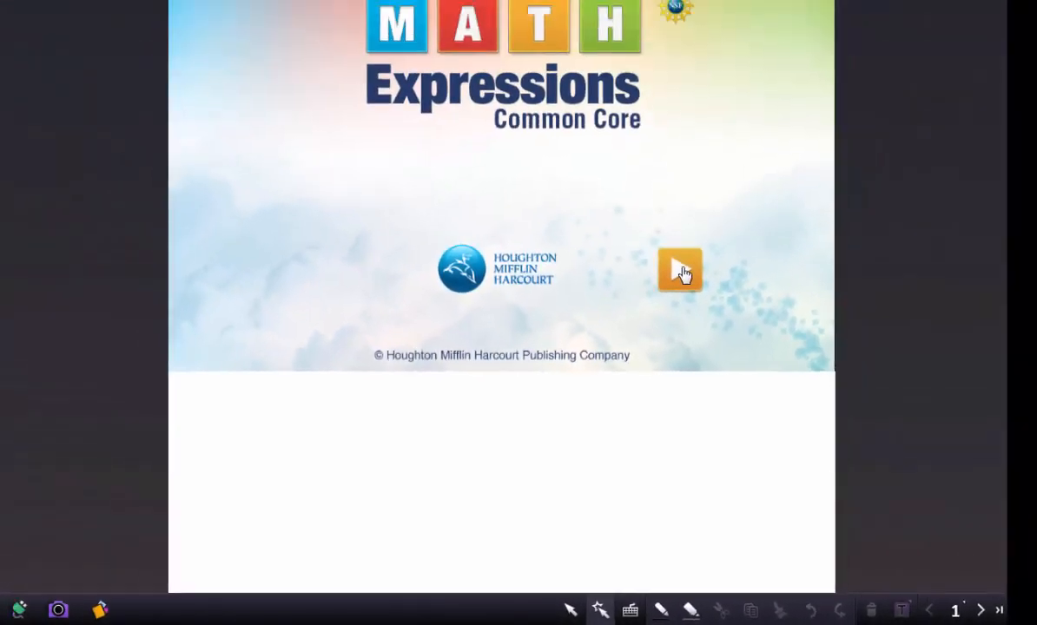
left_click(677, 270)
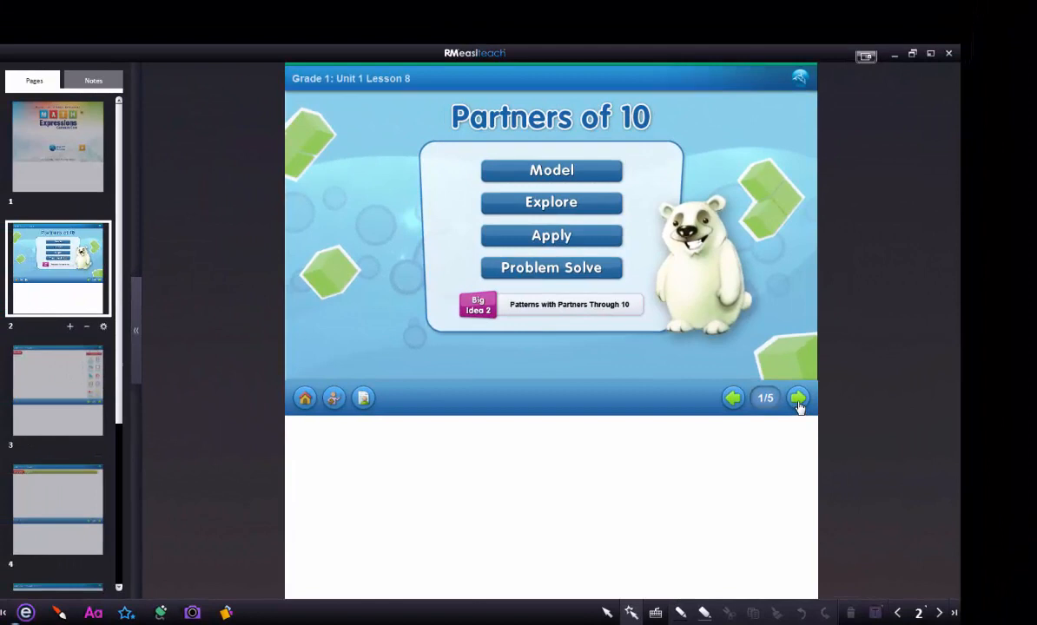
left_click(797, 397)
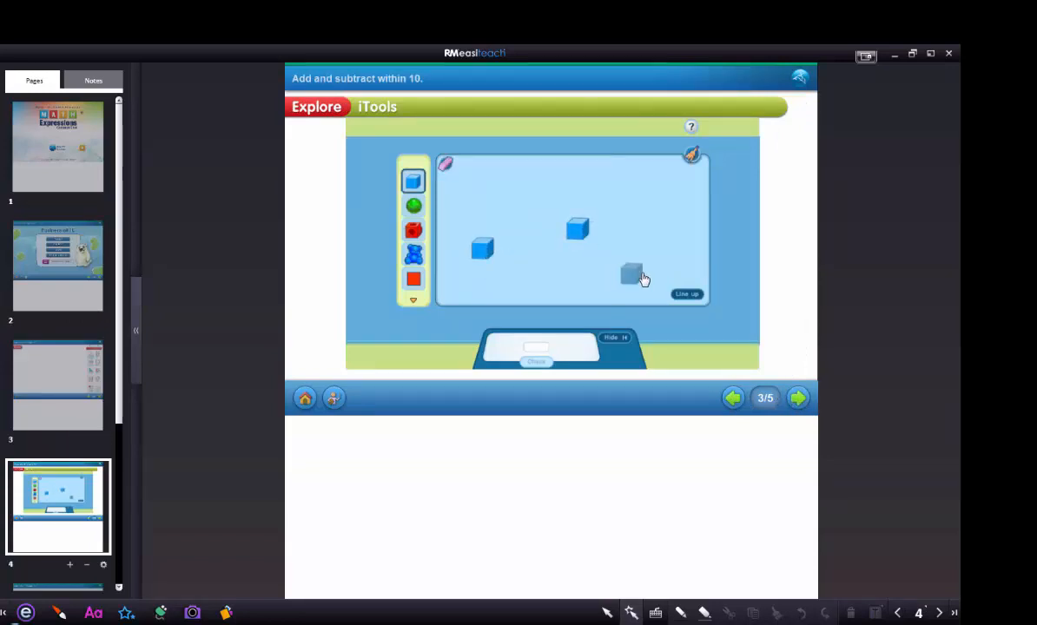
left_click(797, 397)
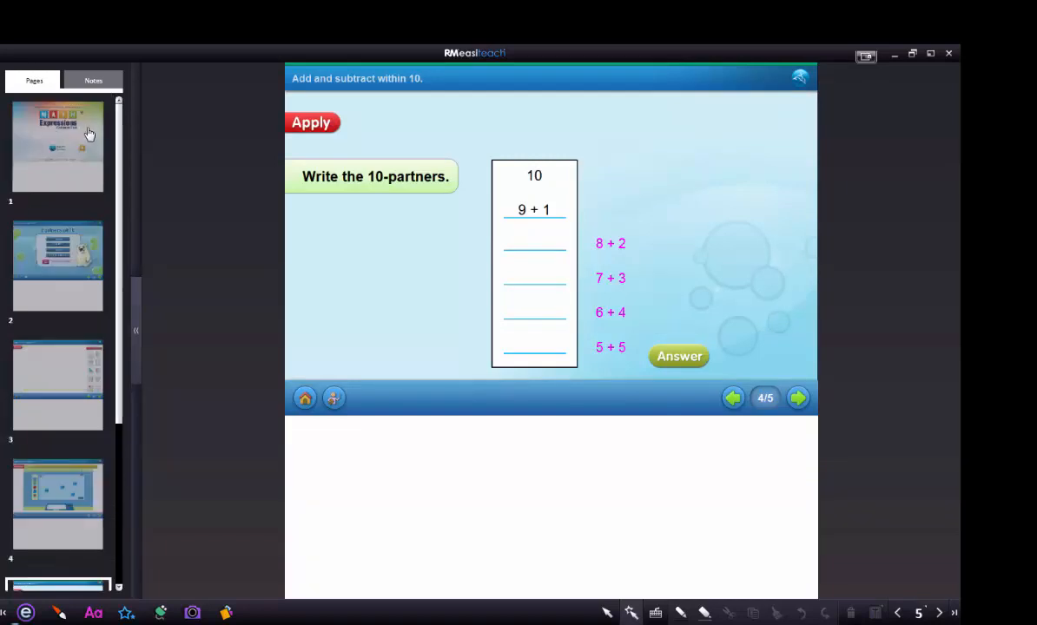
left_click(57, 146)
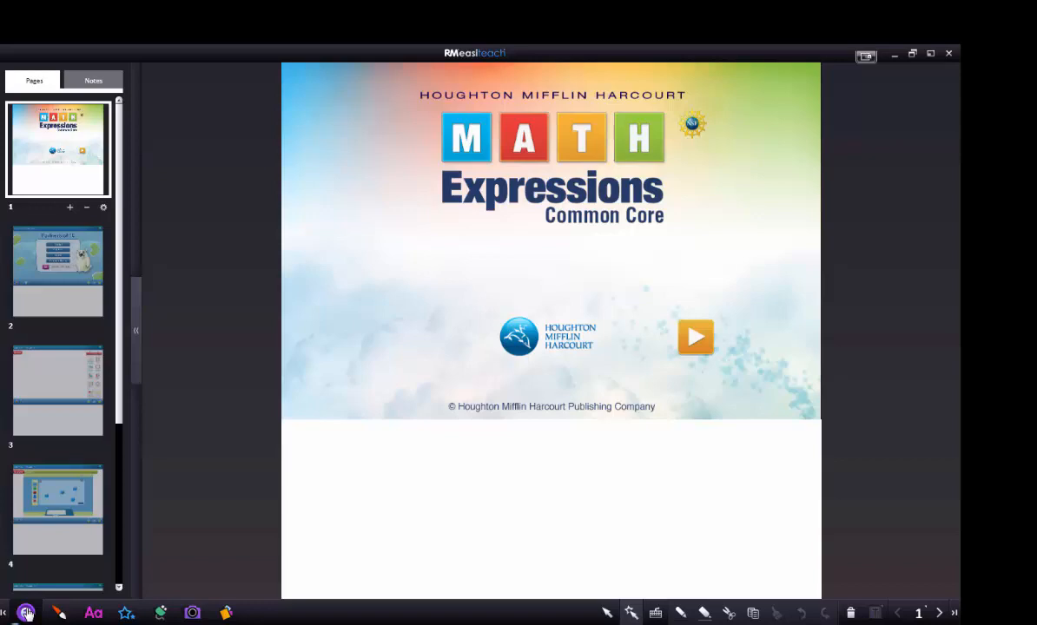
mouse_move(28, 610)
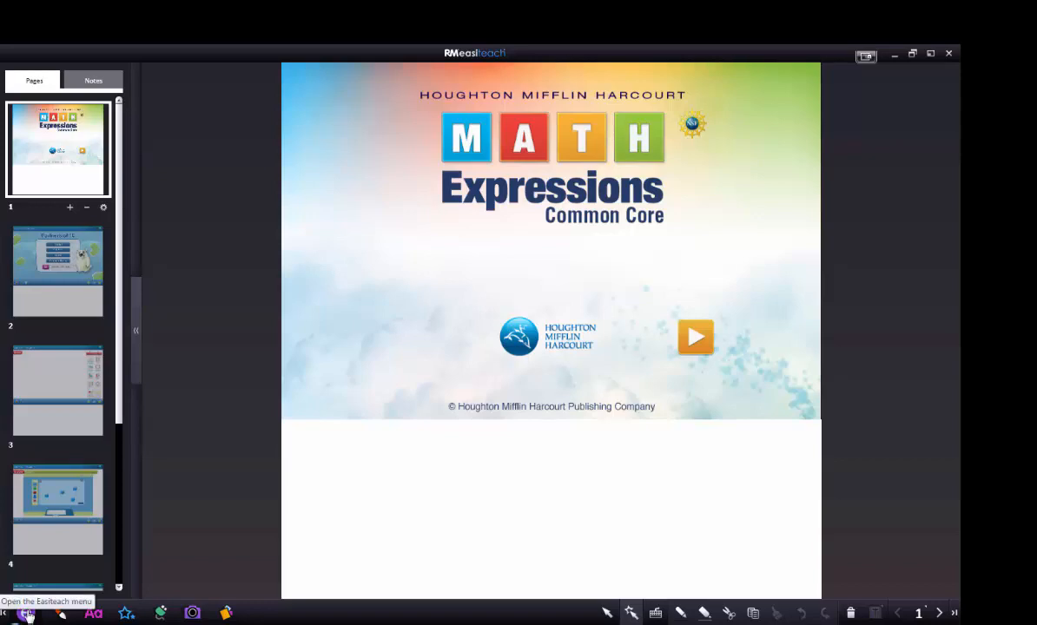
Switch the document to Presentation mode through the Easiteach menu's View modes.
left_click(40, 611)
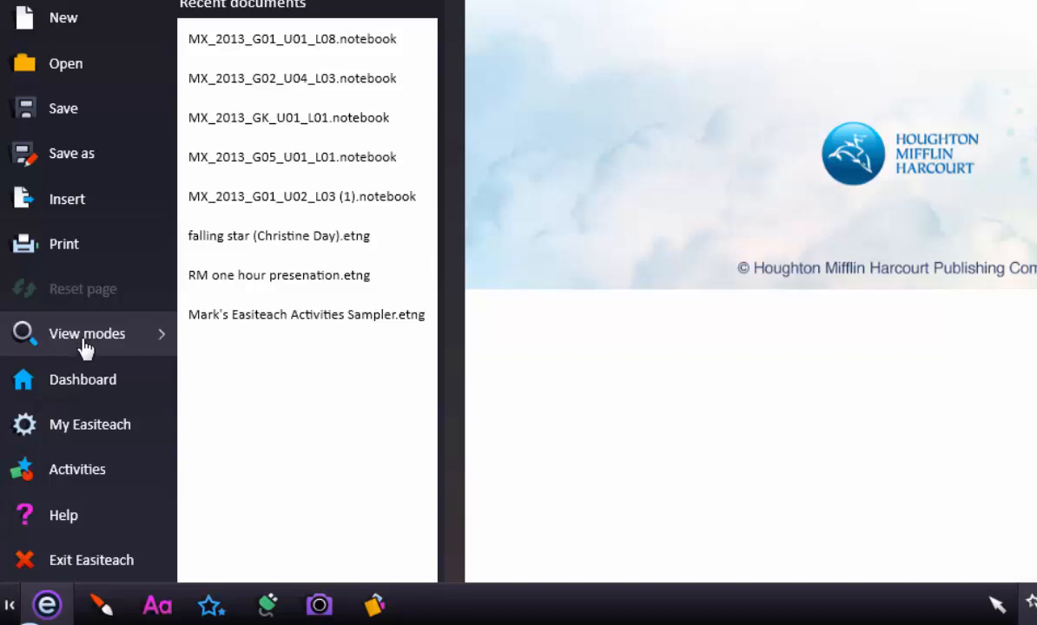
left_click(86, 333)
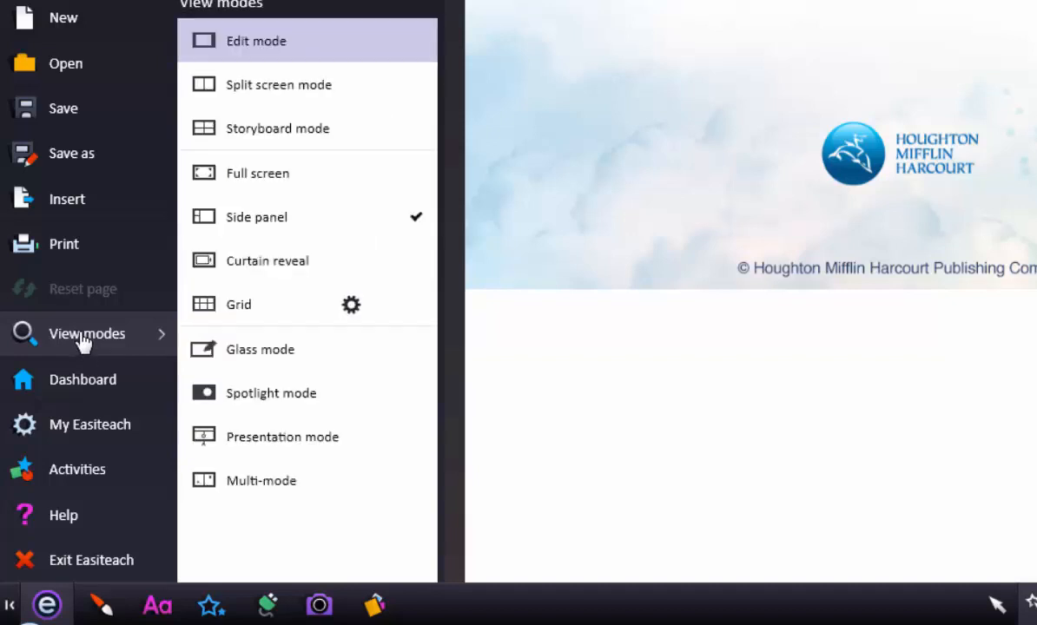
mouse_move(296, 423)
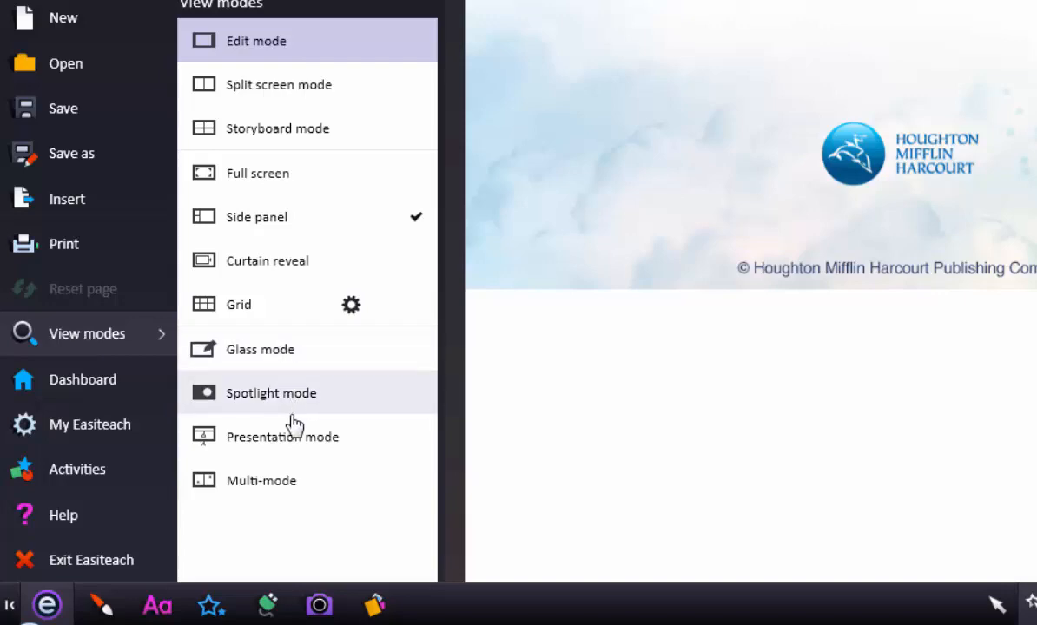
mouse_move(335, 445)
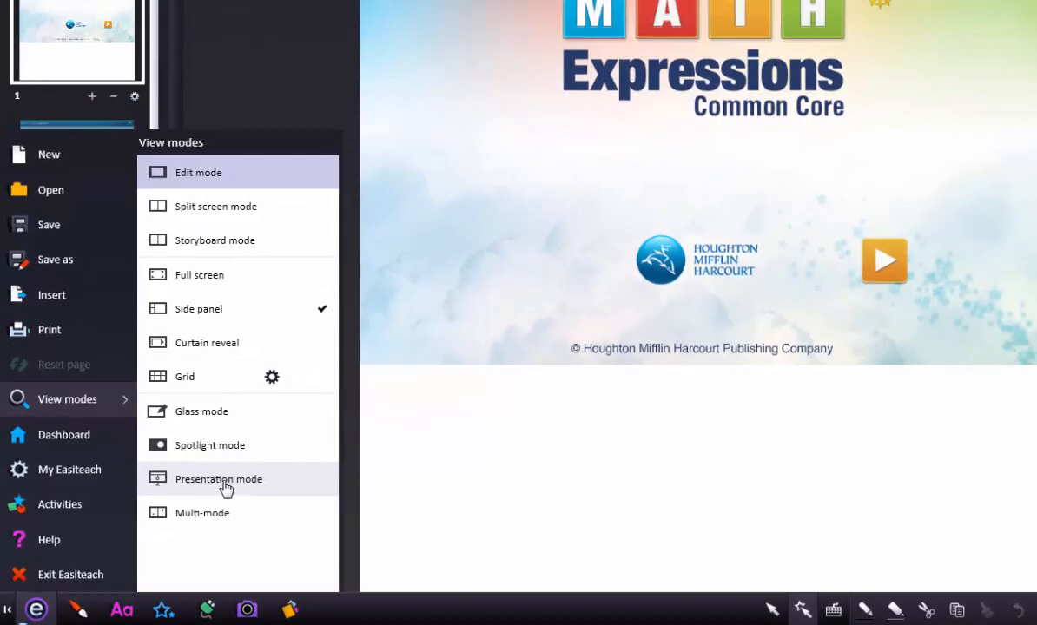
left_click(218, 480)
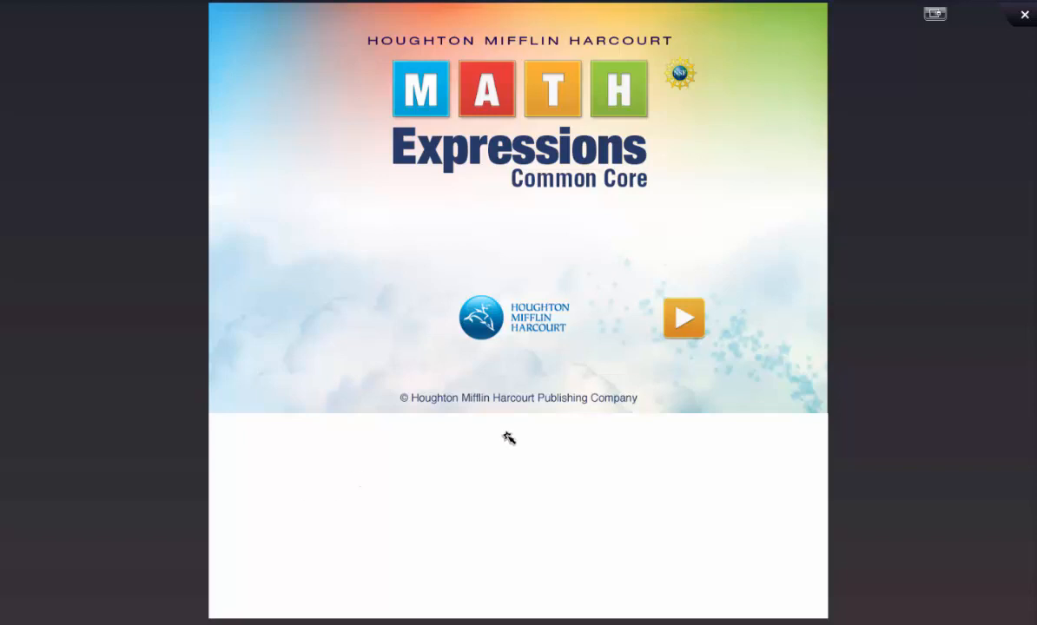
mouse_move(684, 319)
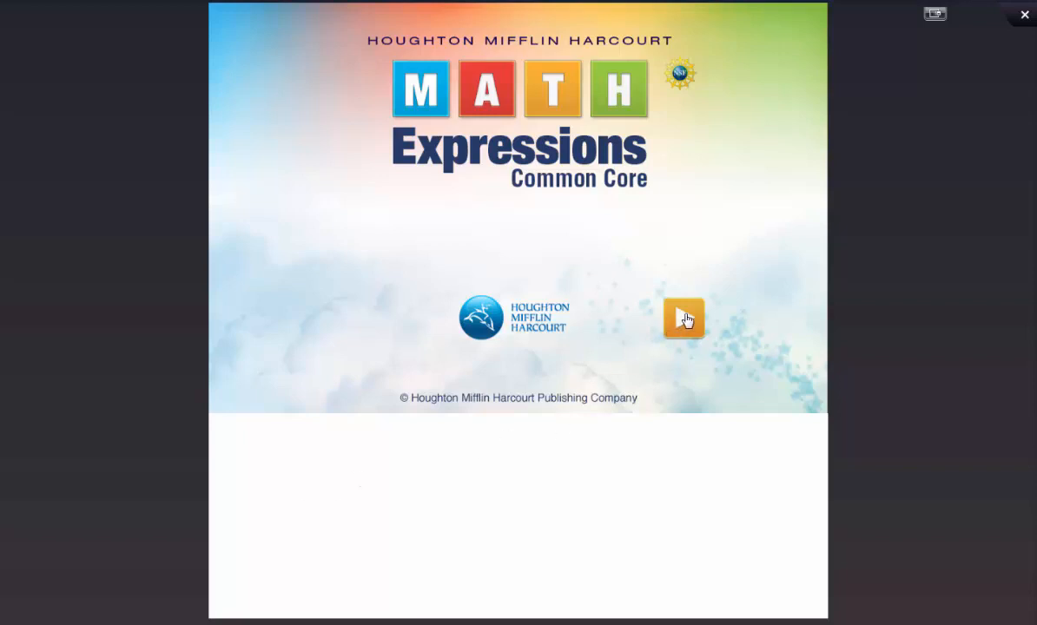
mouse_move(685, 323)
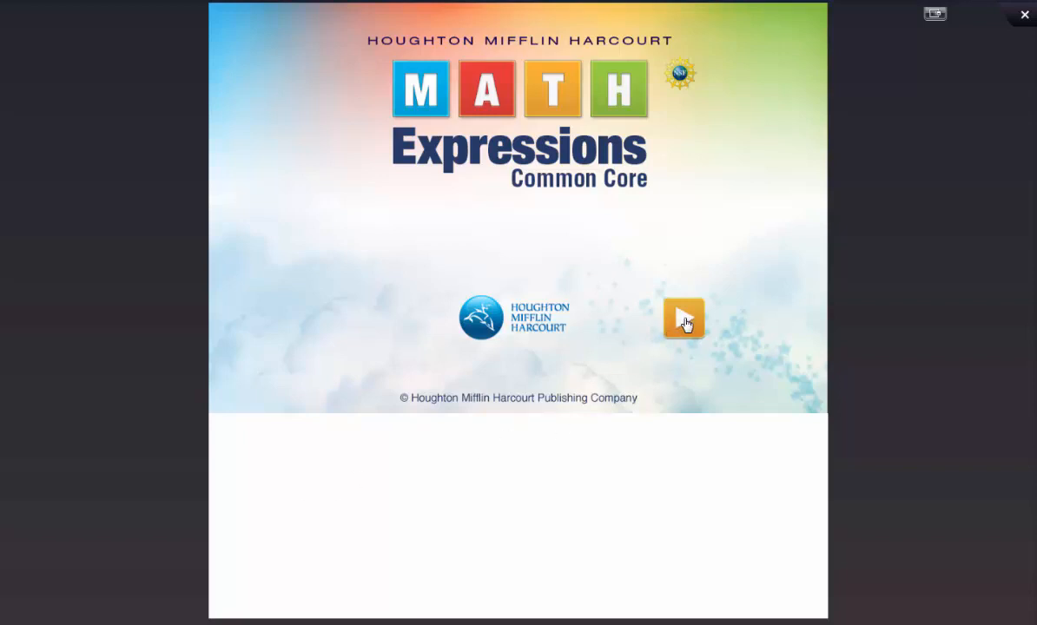
Play the lesson full screen through Model, Explore and Apply, clear the cubes, then exit presentation.
left_click(682, 321)
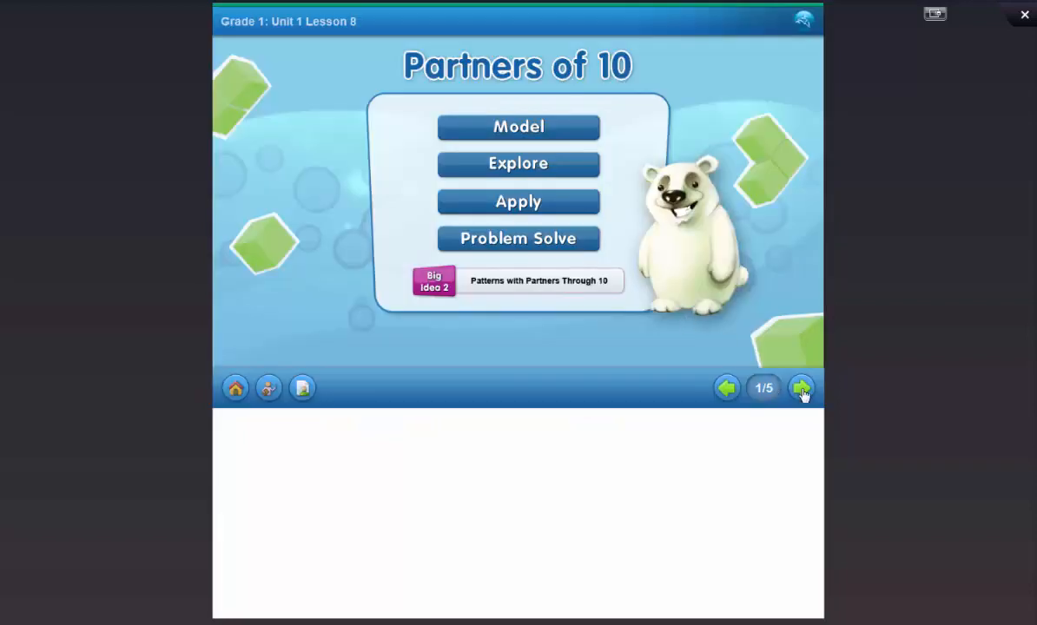
left_click(799, 387)
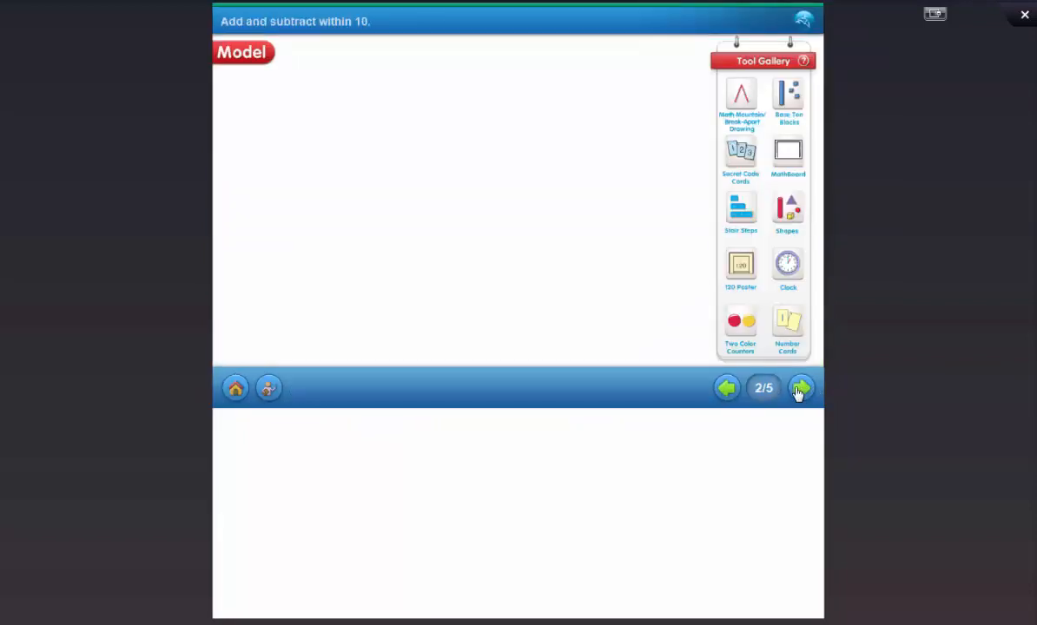
left_click(801, 387)
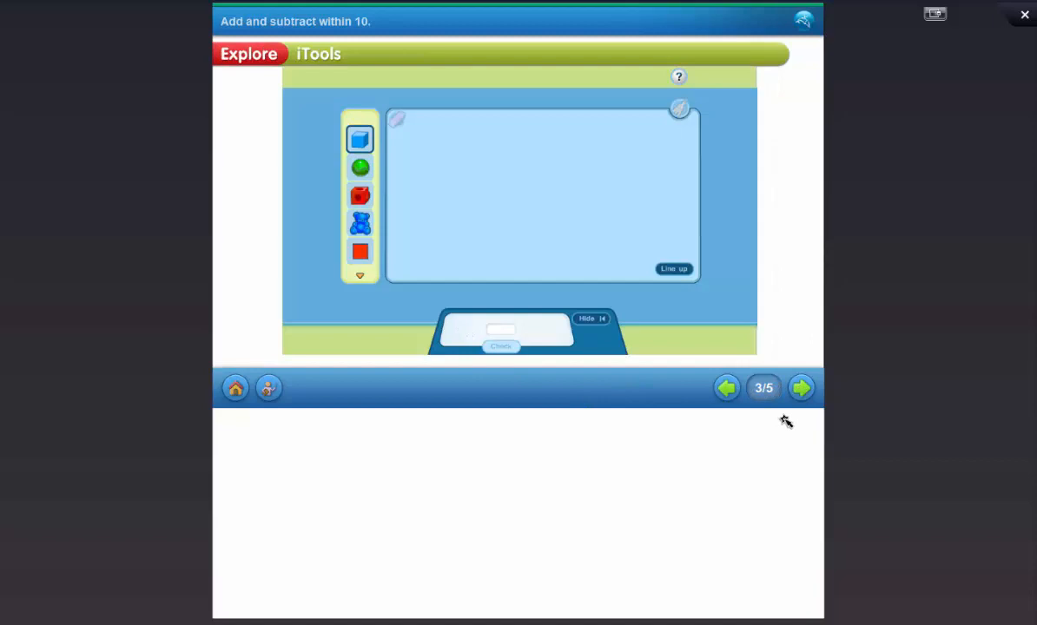
left_click(800, 387)
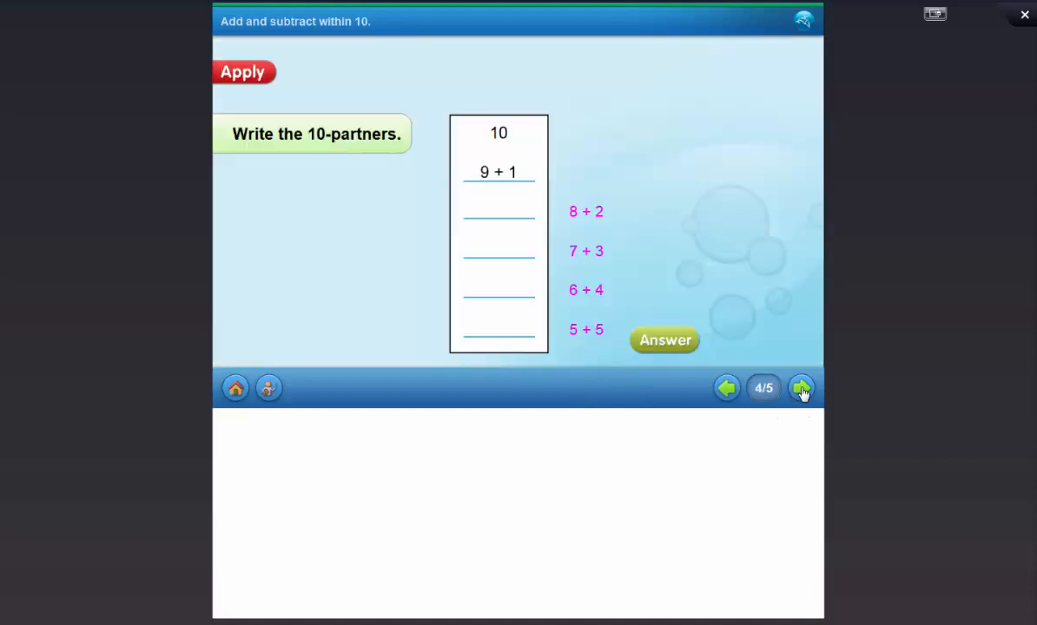
left_click(800, 387)
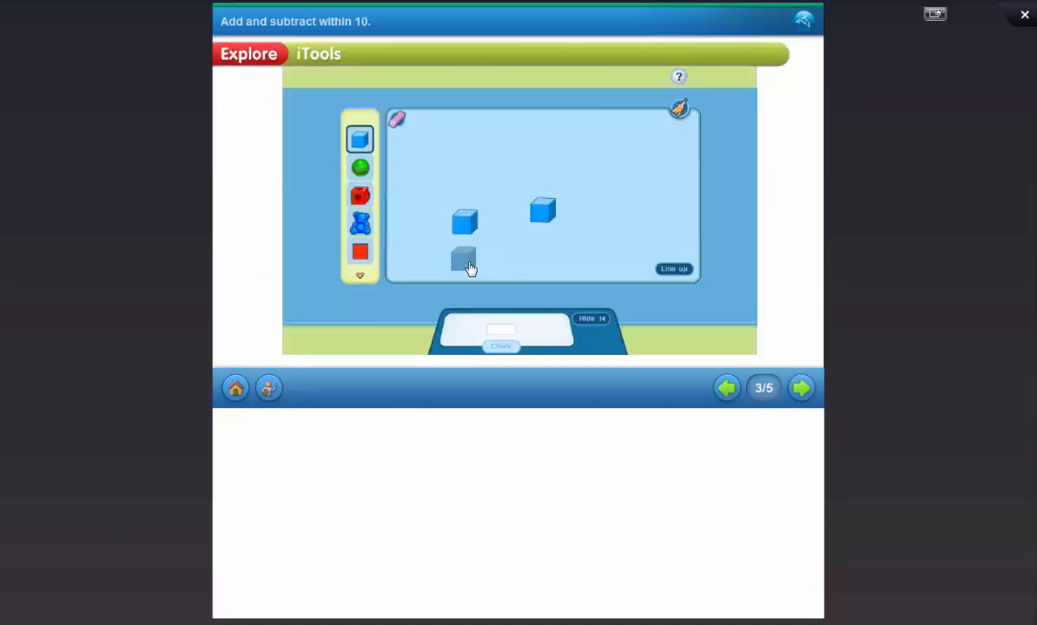
left_click(679, 109)
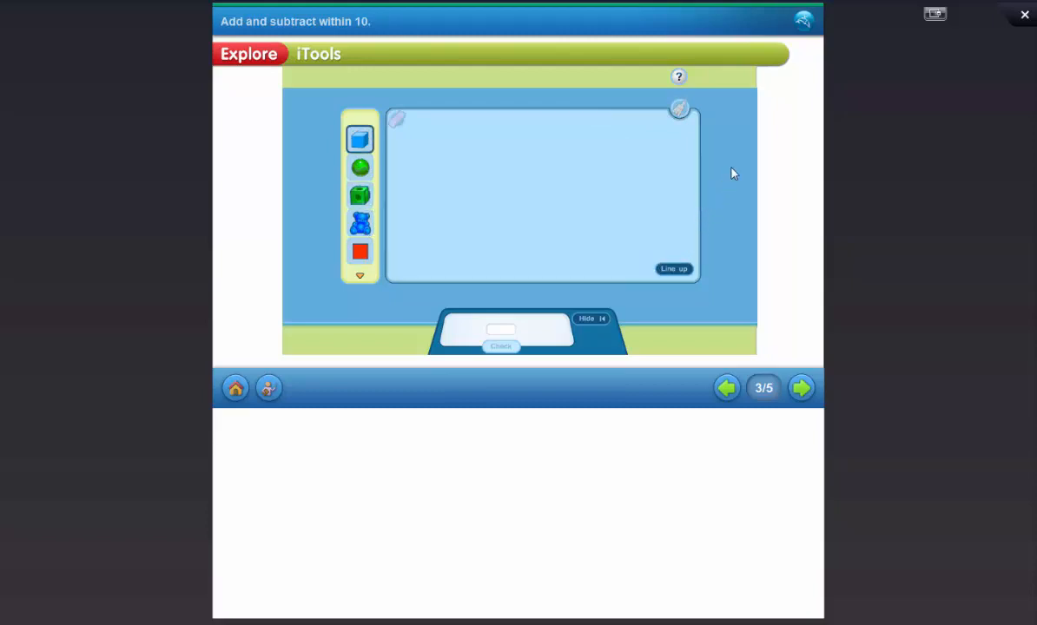
mouse_move(1023, 17)
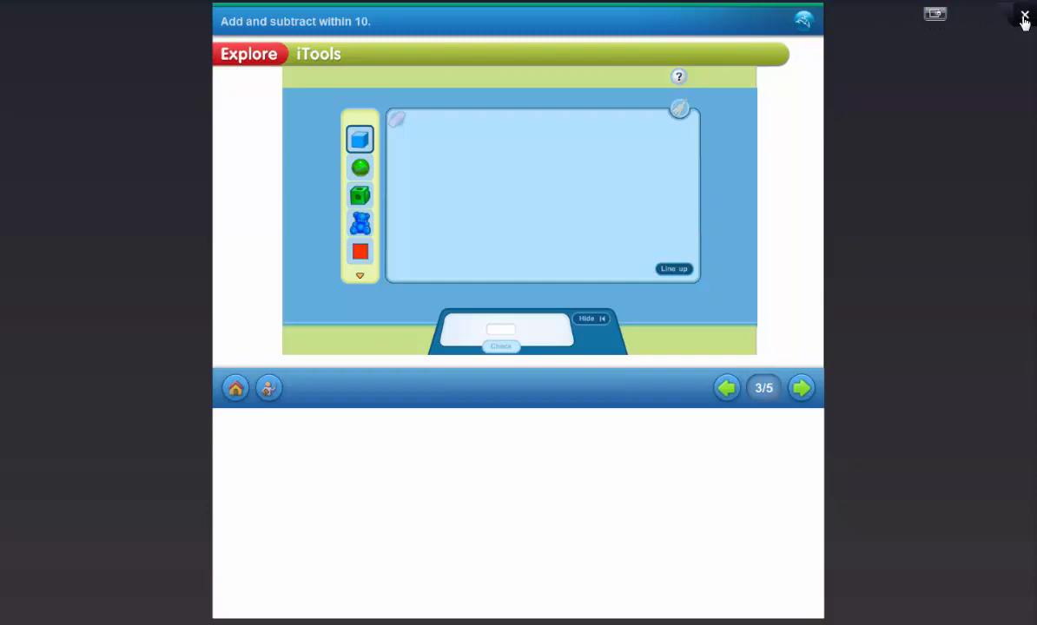
left_click(1021, 15)
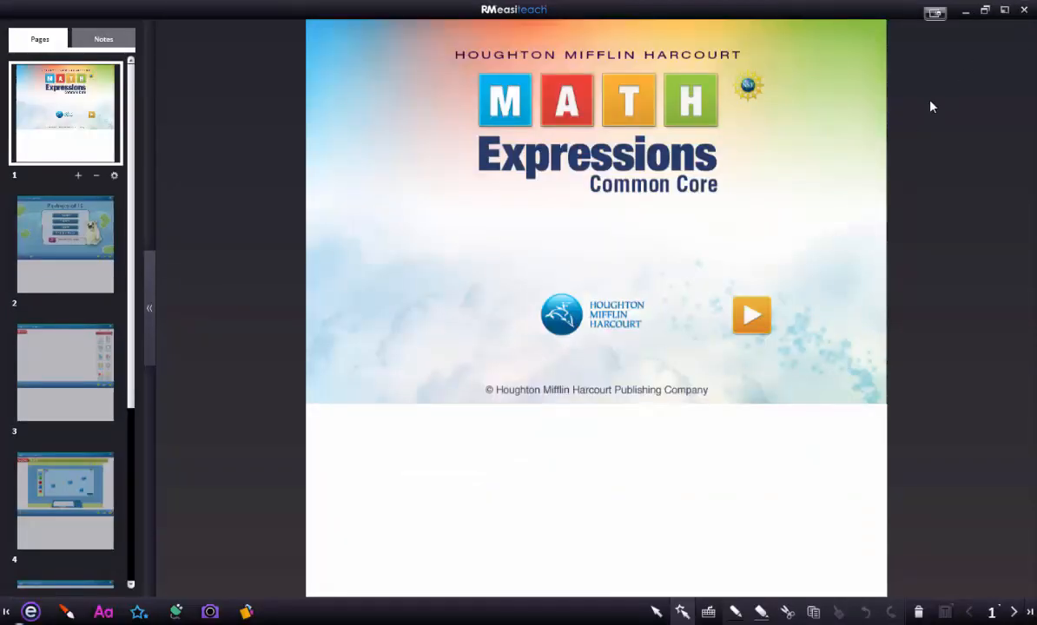
mouse_move(462, 270)
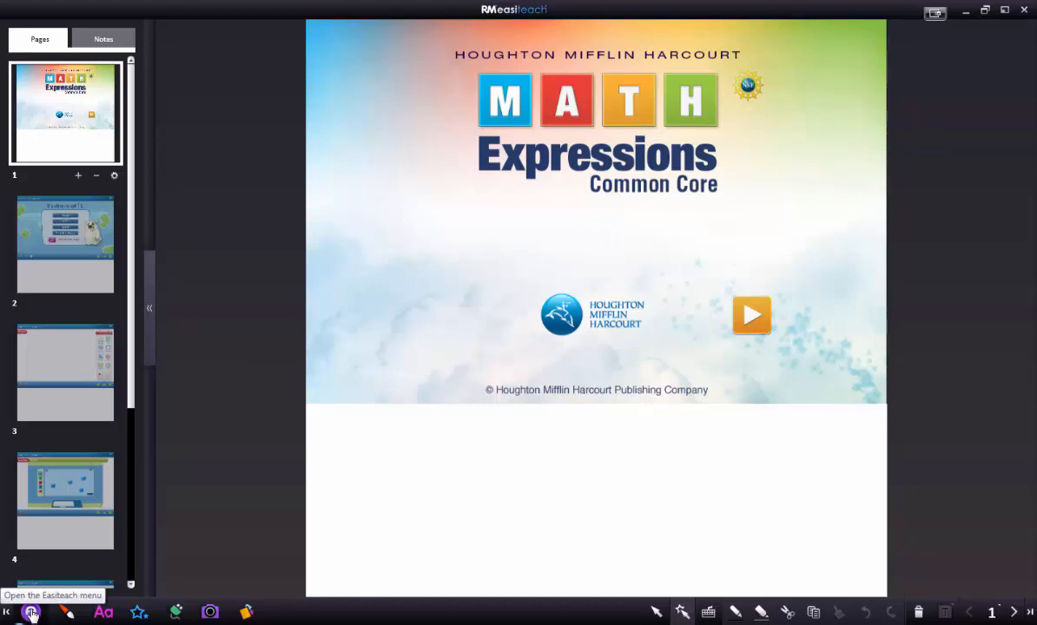
Open the Dashboard of recent documents from the Easiteach main menu.
left_click(33, 611)
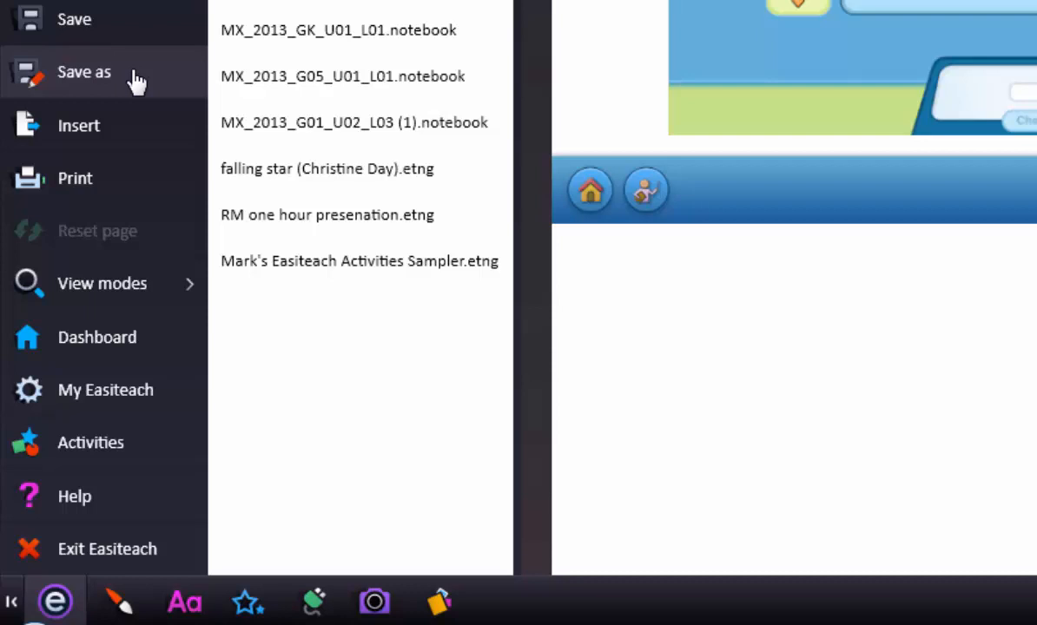
mouse_move(87, 242)
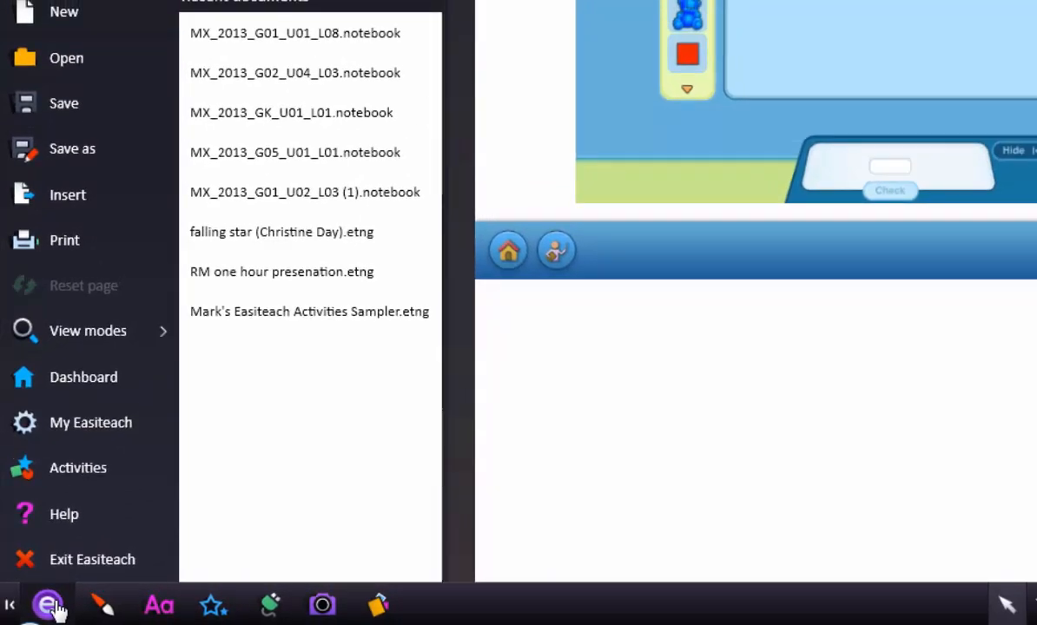
mouse_move(261, 323)
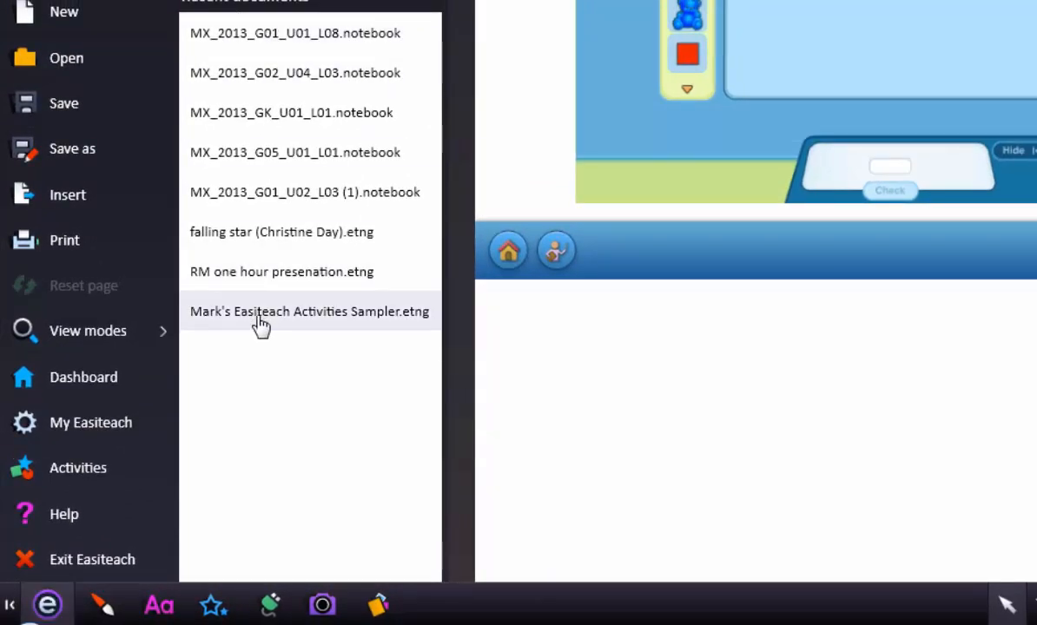
mouse_move(71, 443)
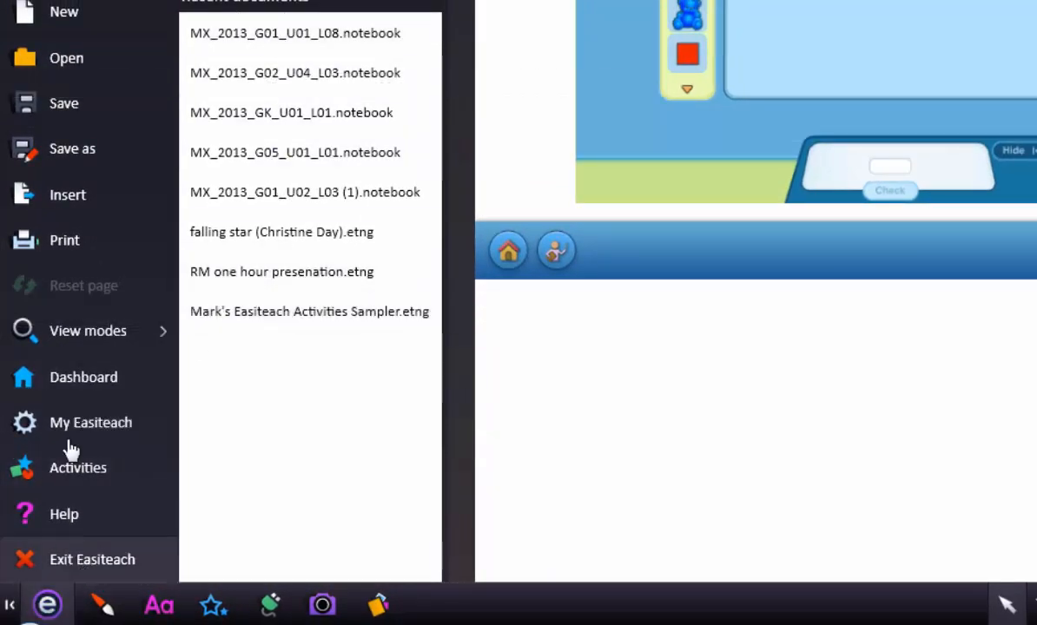
left_click(67, 58)
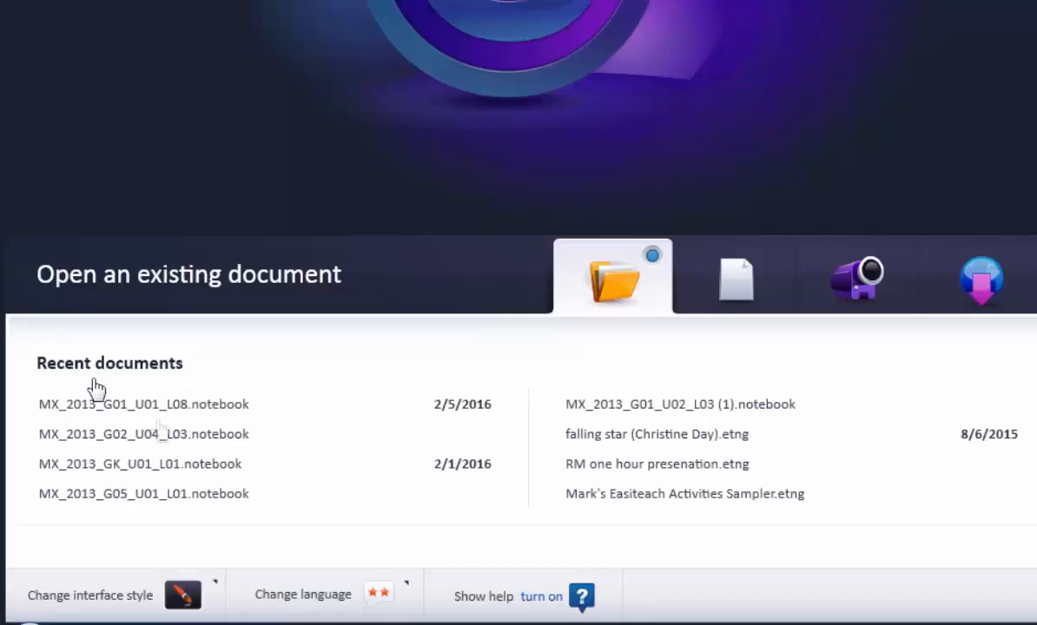
mouse_move(173, 547)
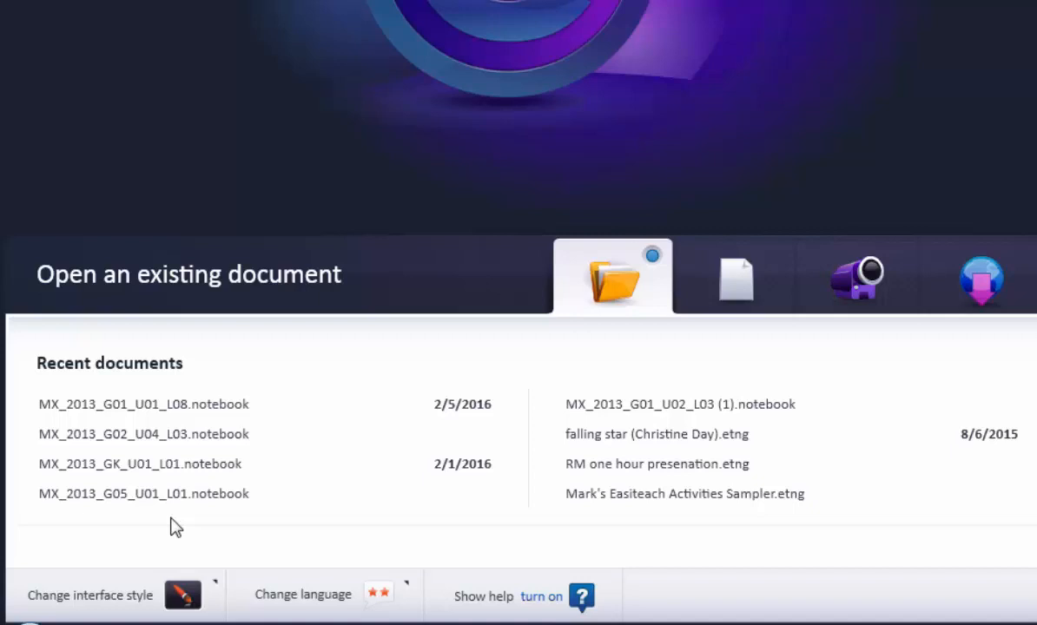
mouse_move(186, 493)
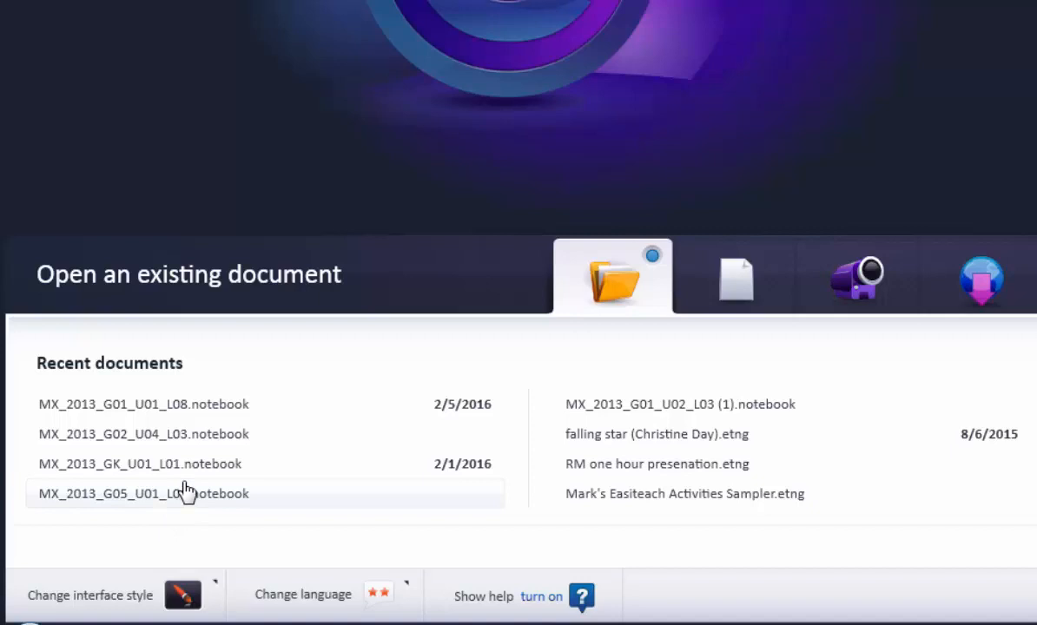